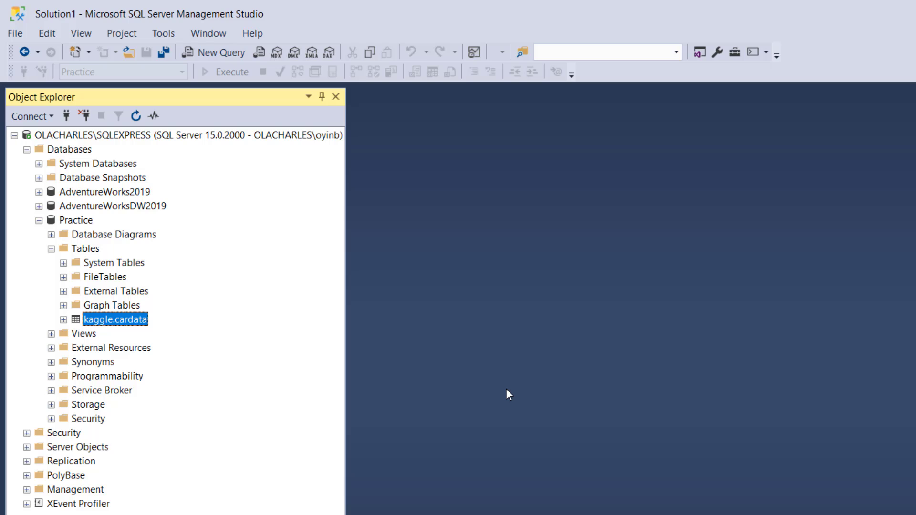
mouse_move(339, 509)
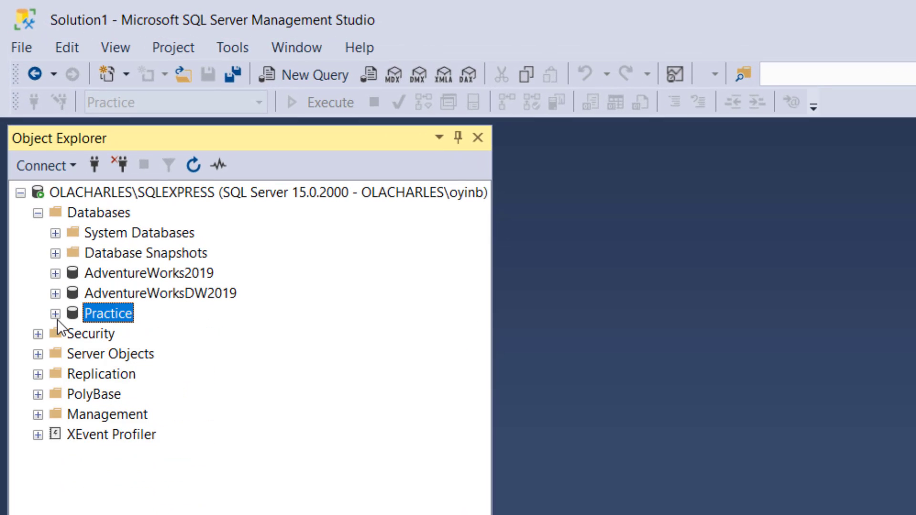
mouse_move(185, 278)
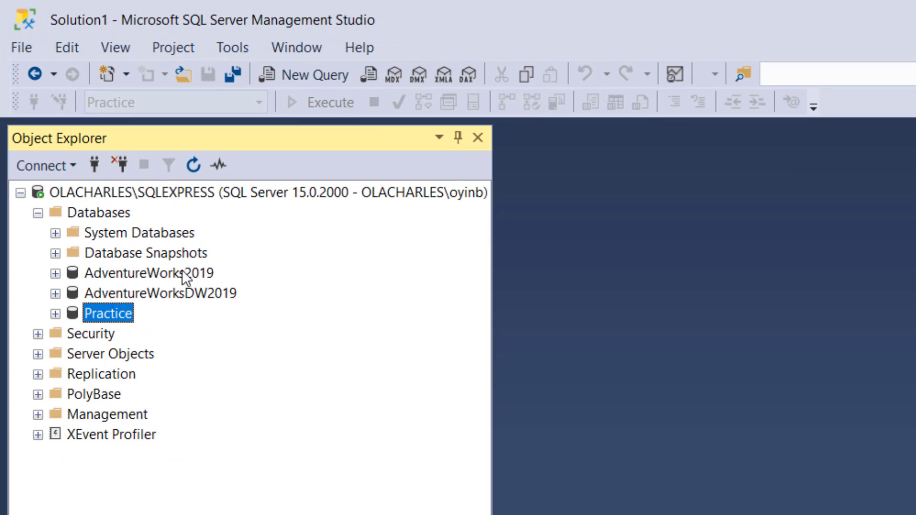
mouse_move(222, 306)
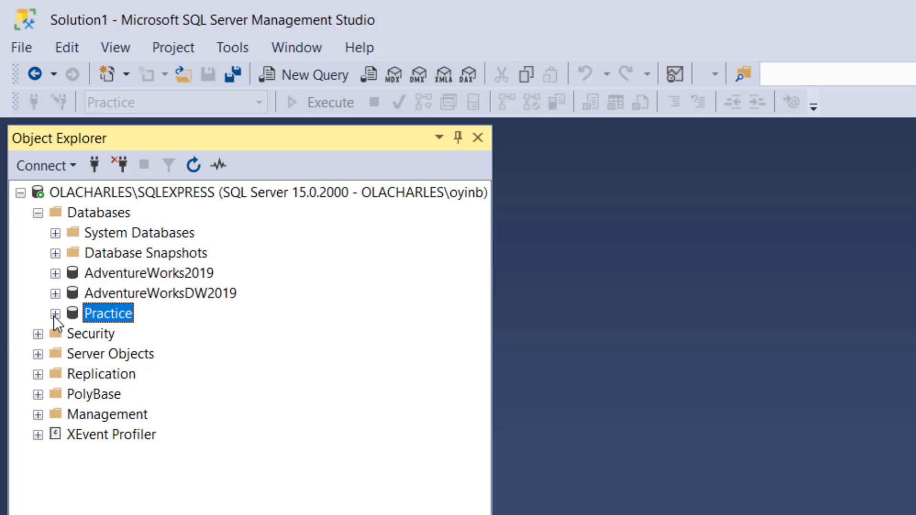
Step: Expand the Practice database in Object Explorer to show its tables
left_click(42, 313)
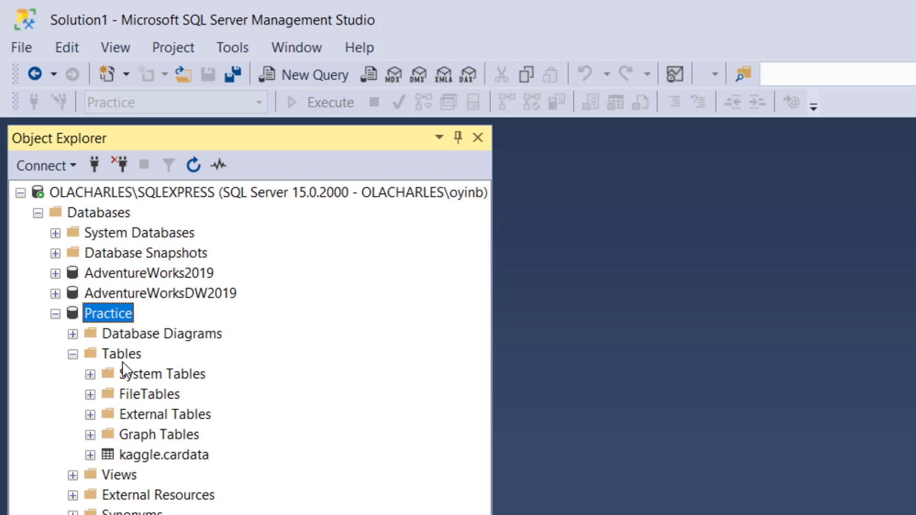
mouse_move(111, 377)
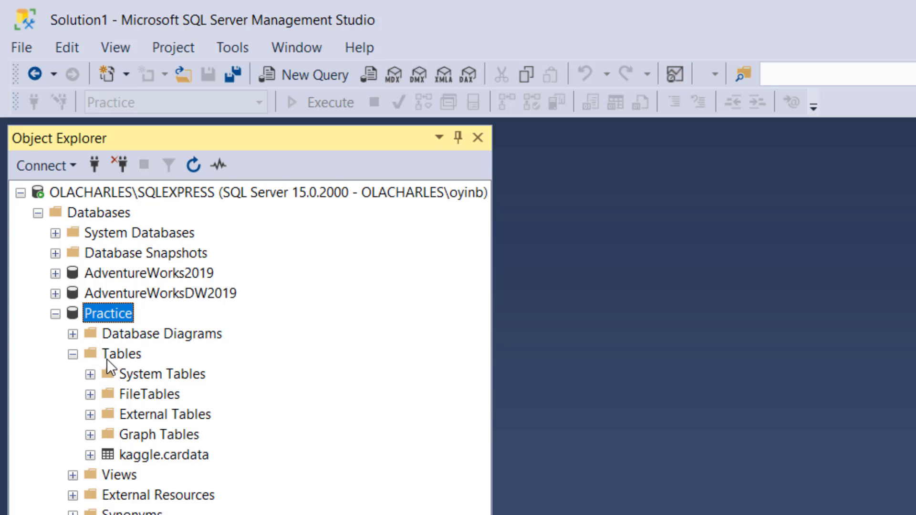
mouse_move(177, 462)
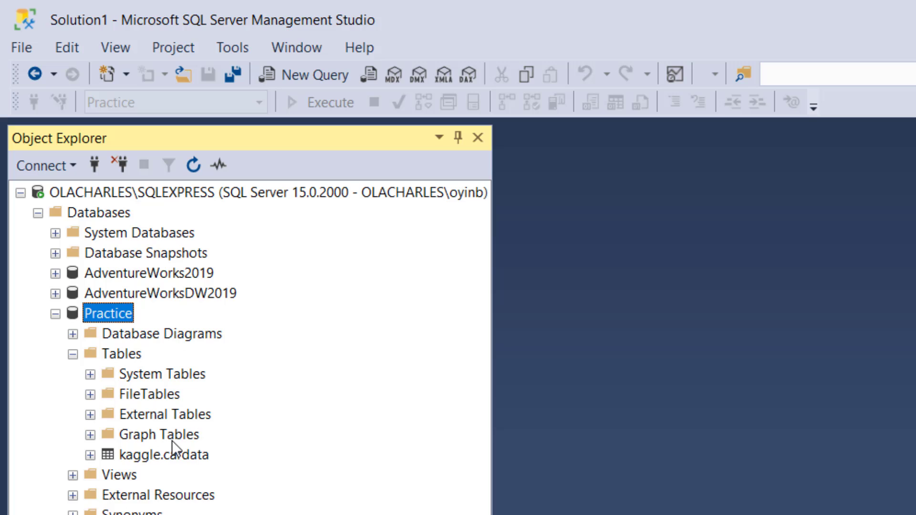
mouse_move(100, 369)
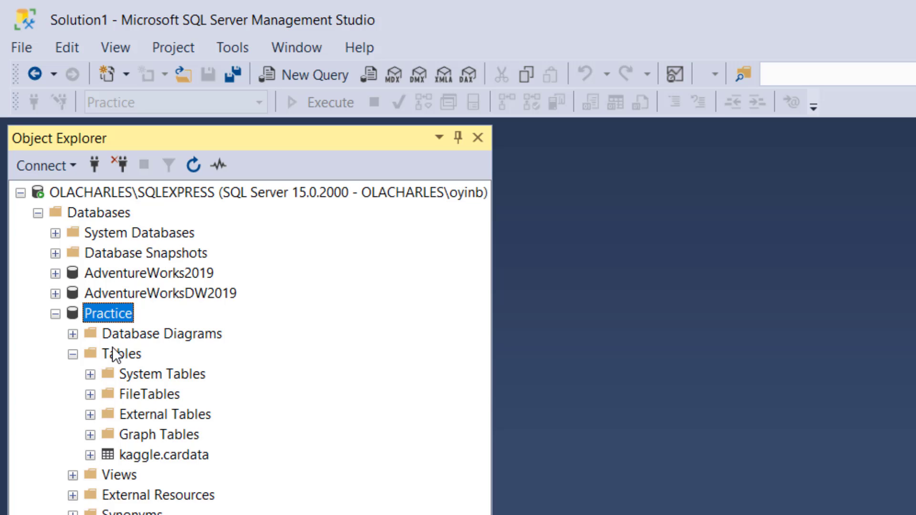
mouse_move(116, 362)
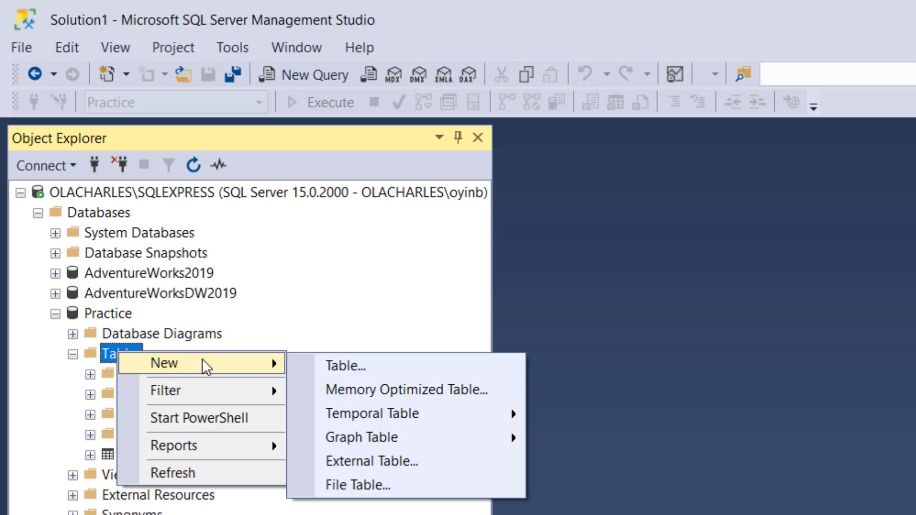
Step: Start a new table design and name its first column ID
left_click(345, 366)
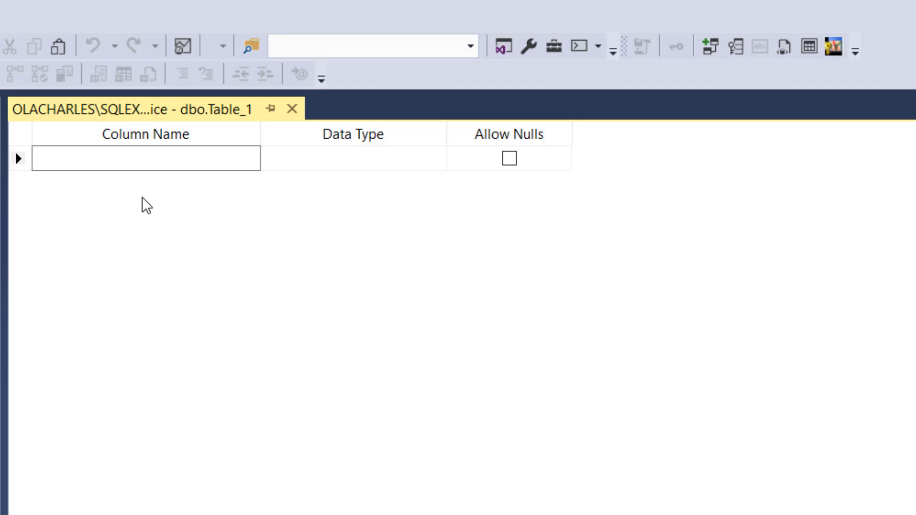
left_click(143, 158)
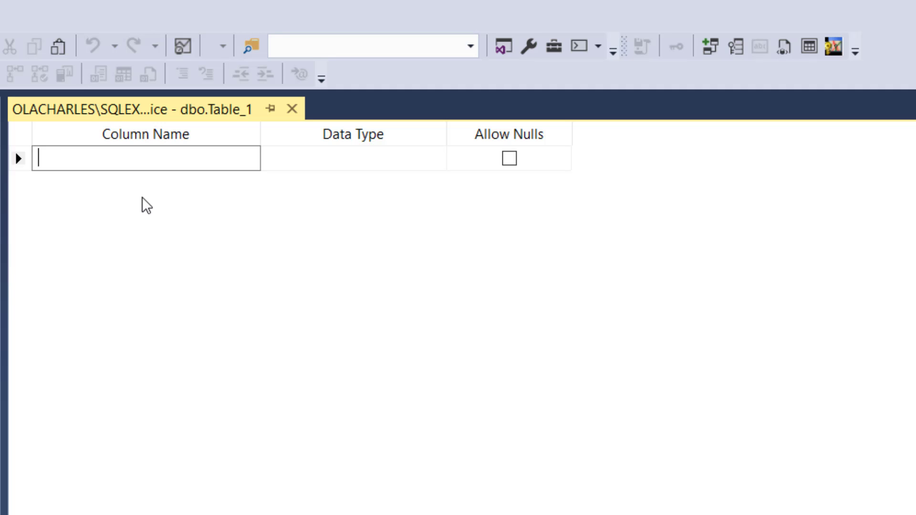
type("ID")
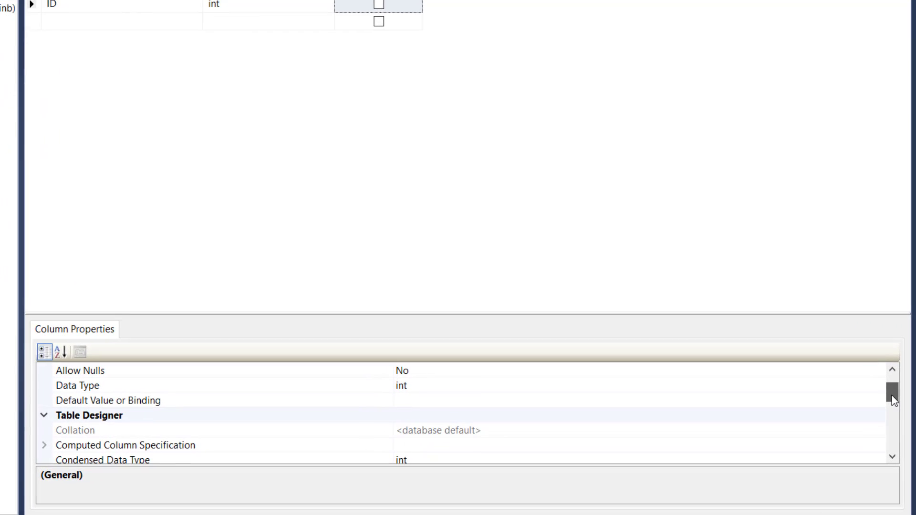
Step: Set ID's (Is Identity) property to Yes in Column Properties
scroll("down", 3)
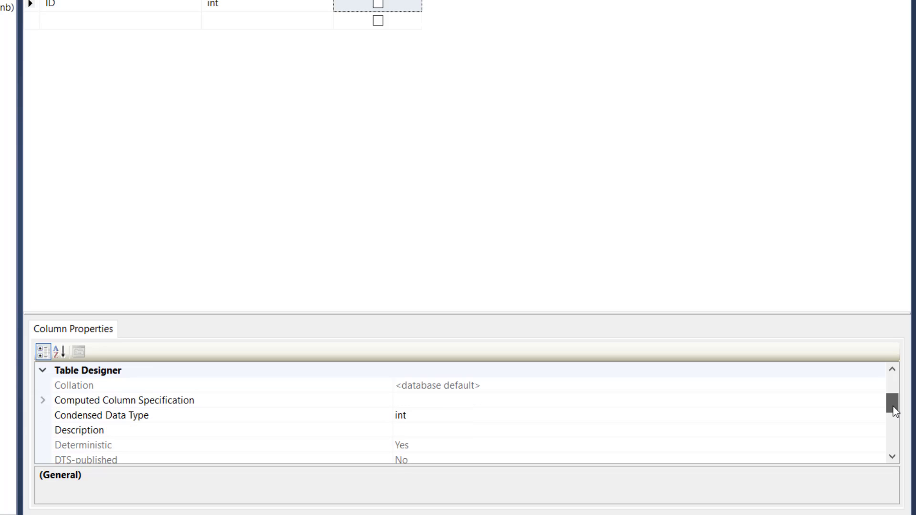
scroll("down", 3)
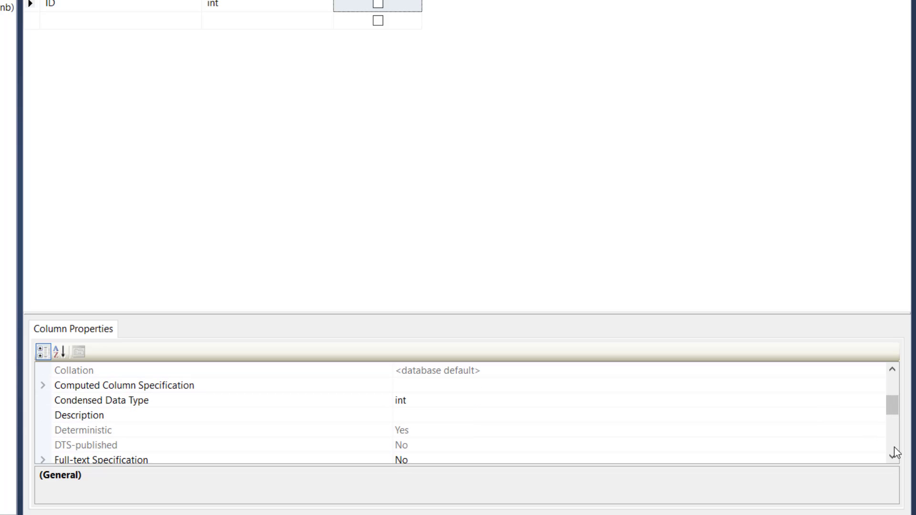
scroll("down", 3)
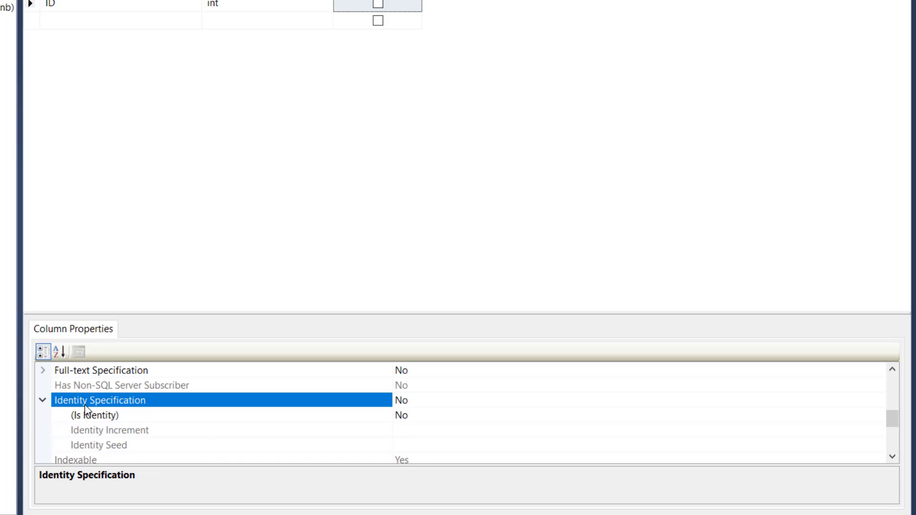
left_click(82, 415)
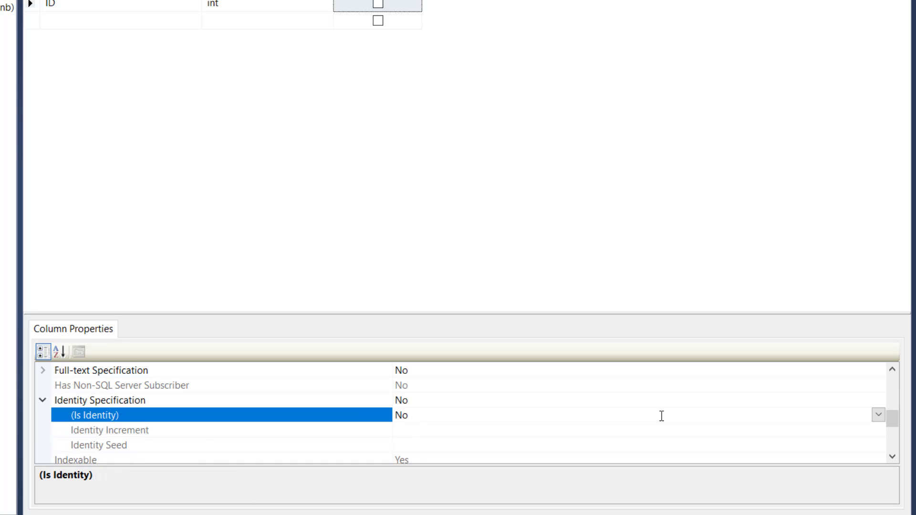
left_click(875, 414)
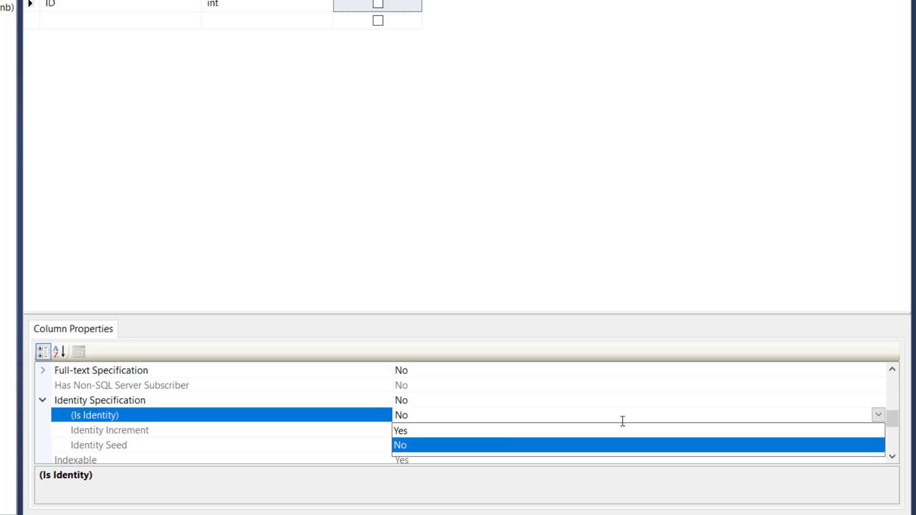
left_click(401, 430)
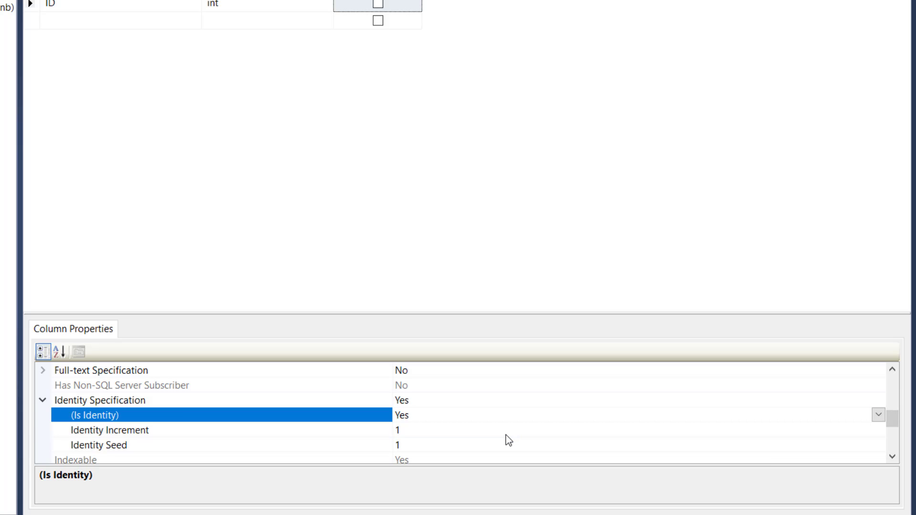
mouse_move(400, 459)
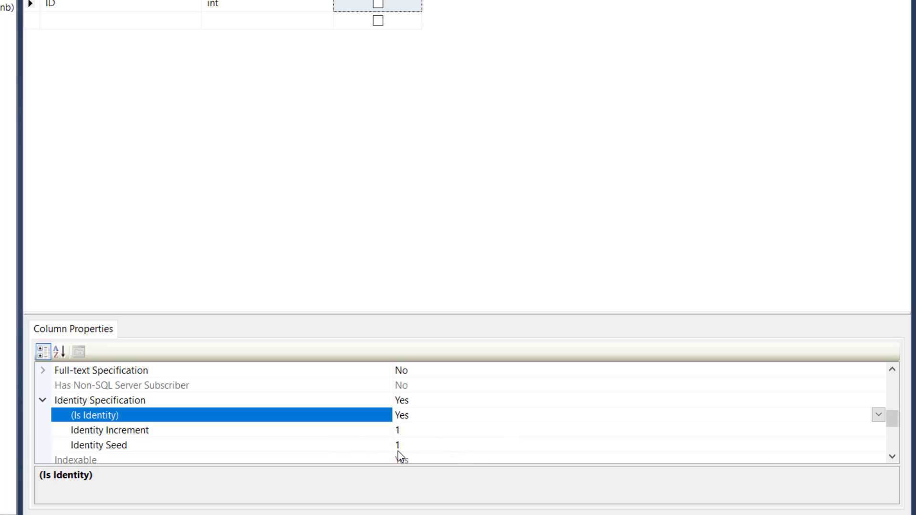
mouse_move(312, 430)
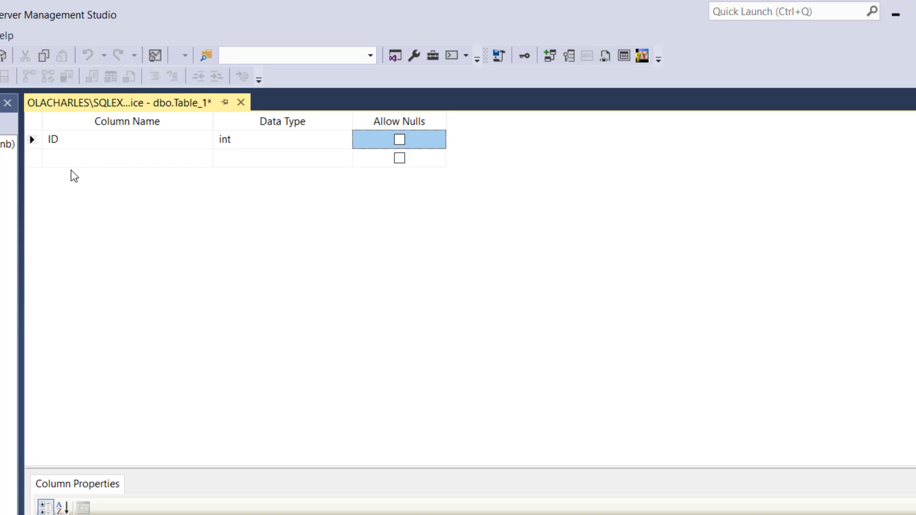
Step: Add a CustomerNo column of type nchar(10) that disallows nulls
left_click(124, 160)
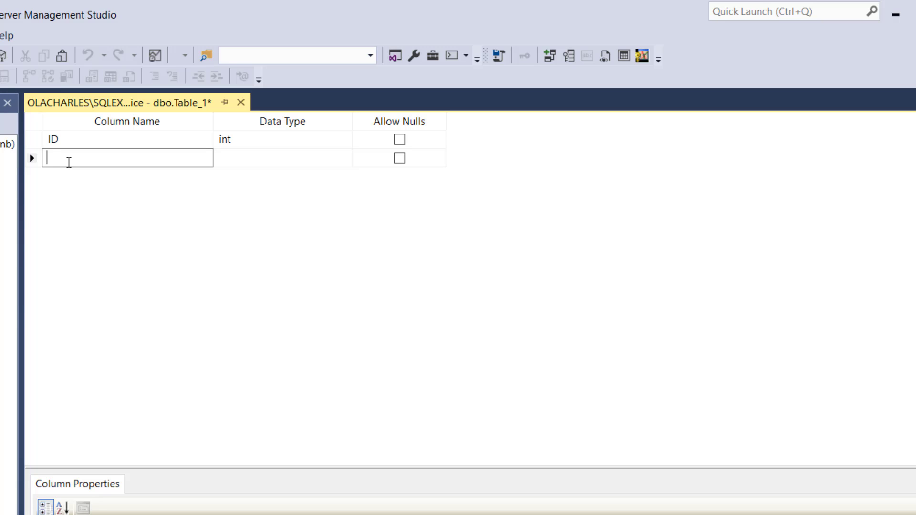
type("Custom")
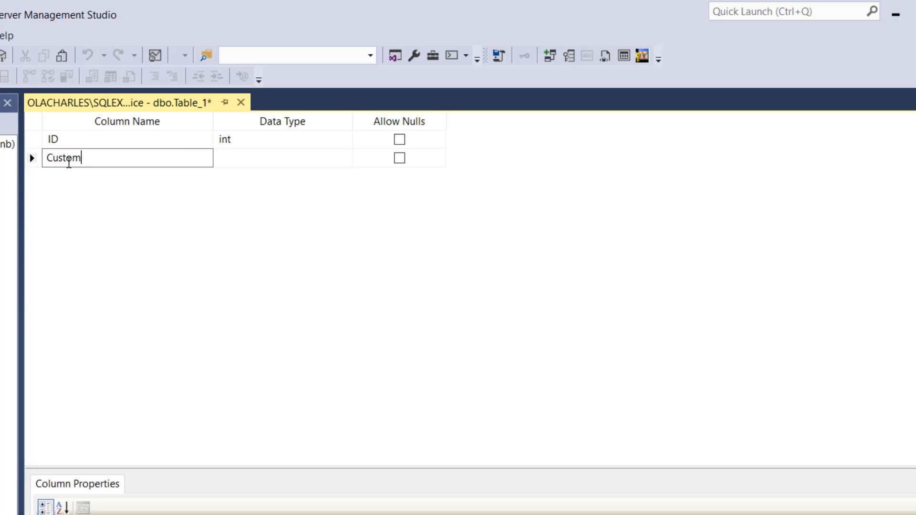
type("erNo")
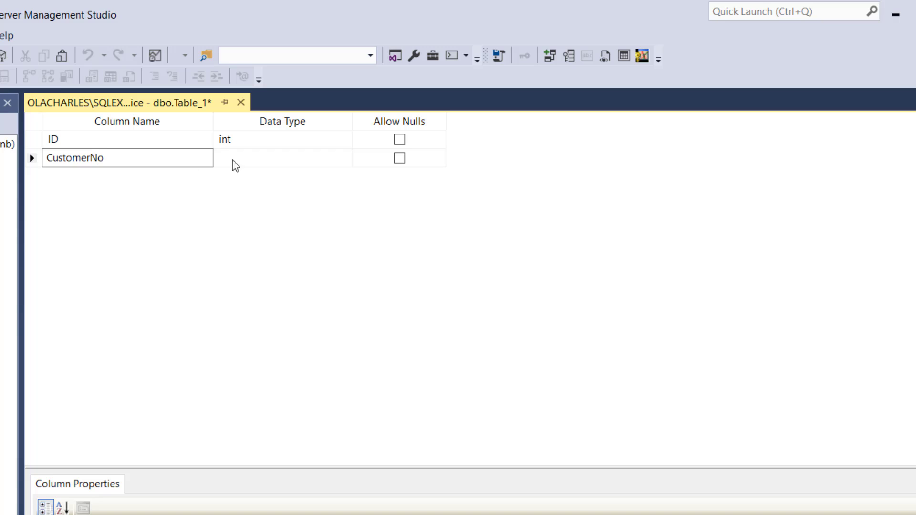
left_click(281, 157)
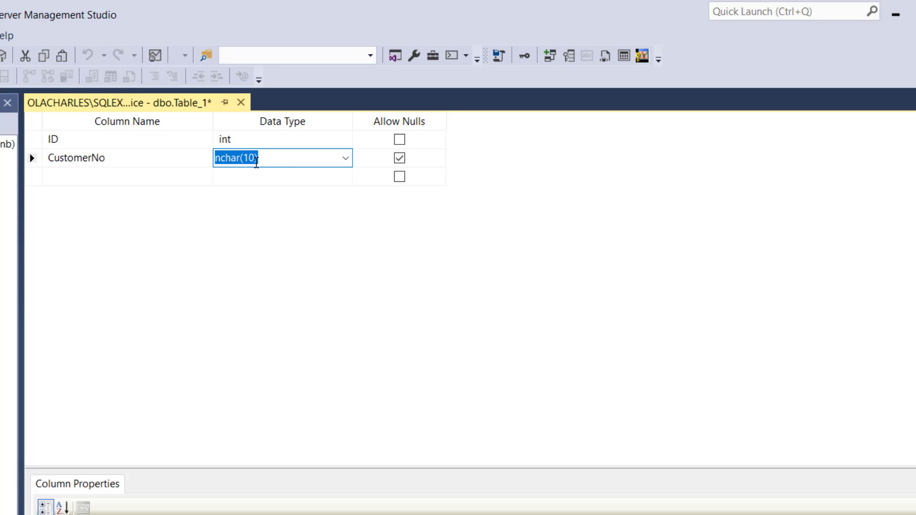
left_click(398, 157)
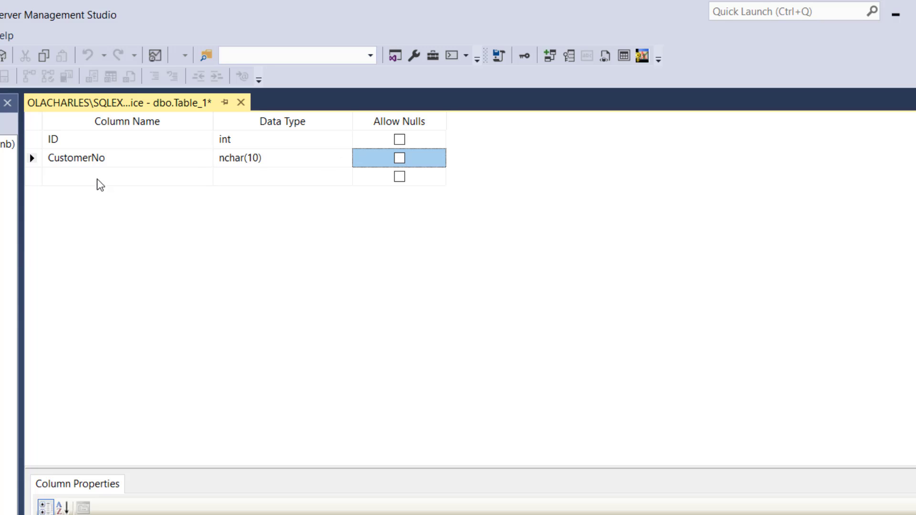
Step: Add a FirstName column and change its length to nchar(30)
type("c")
left_click(127, 176)
type("F")
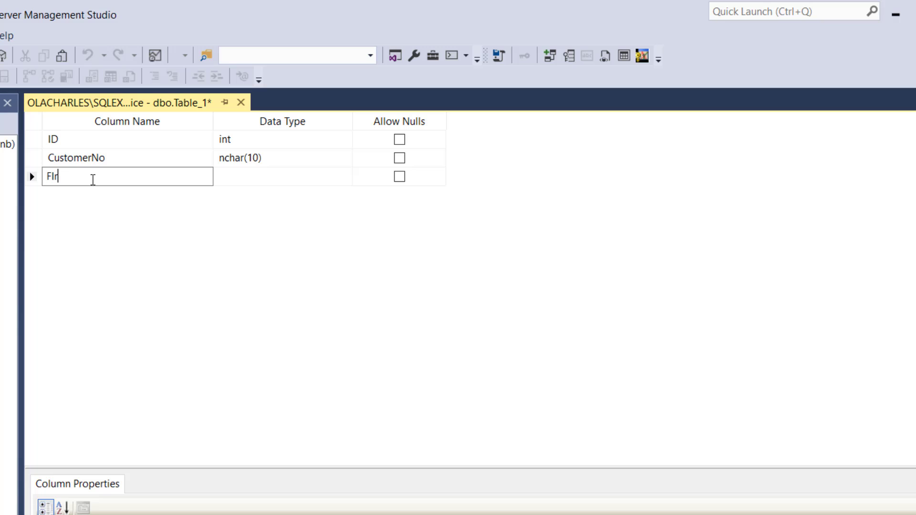
type("irstN")
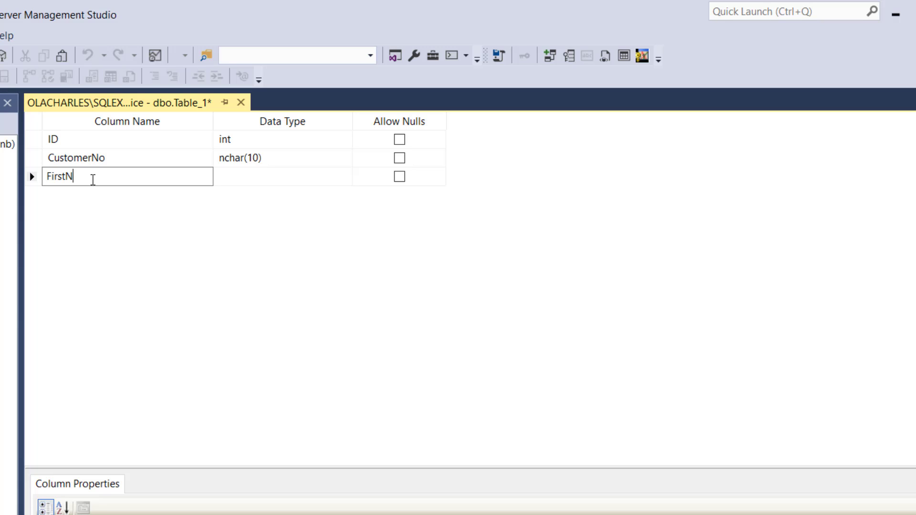
type("ame")
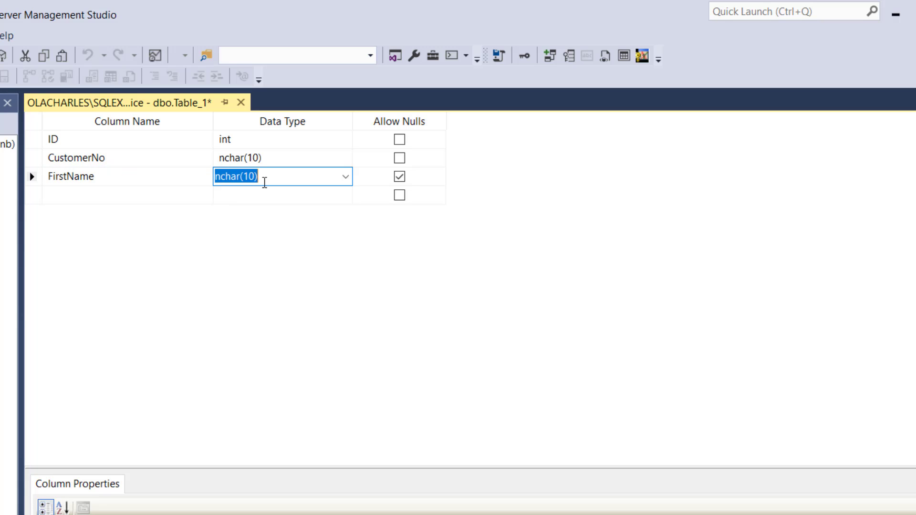
key("Delete")
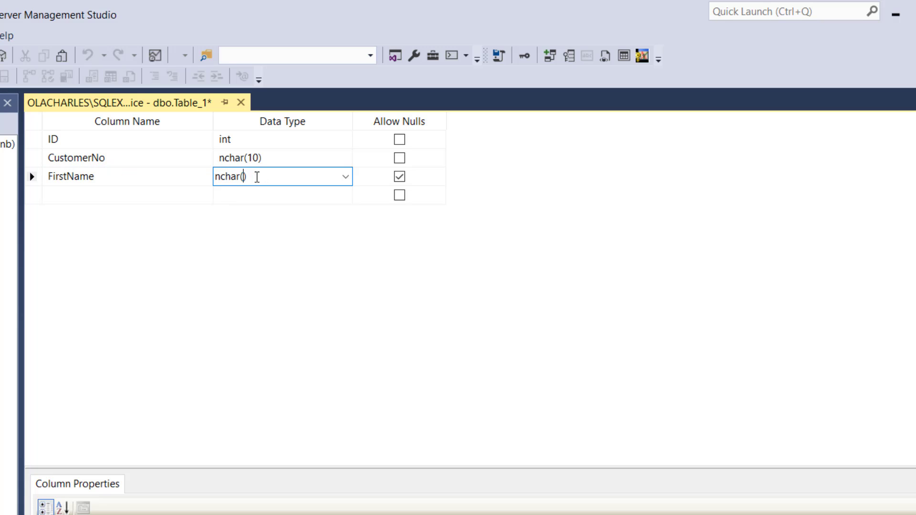
type("30")
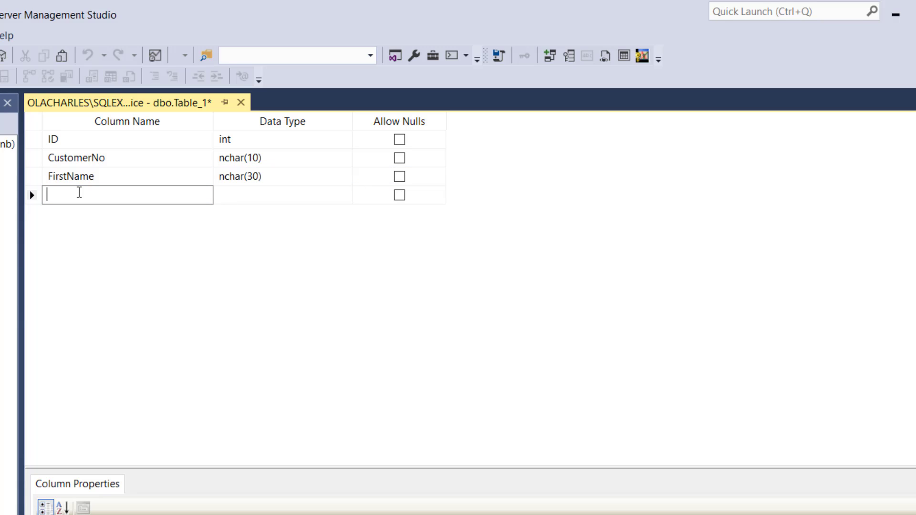
Step: Add LastName as nchar(30) and Gender as nchar(10), both disallowing nulls
type("LastName")
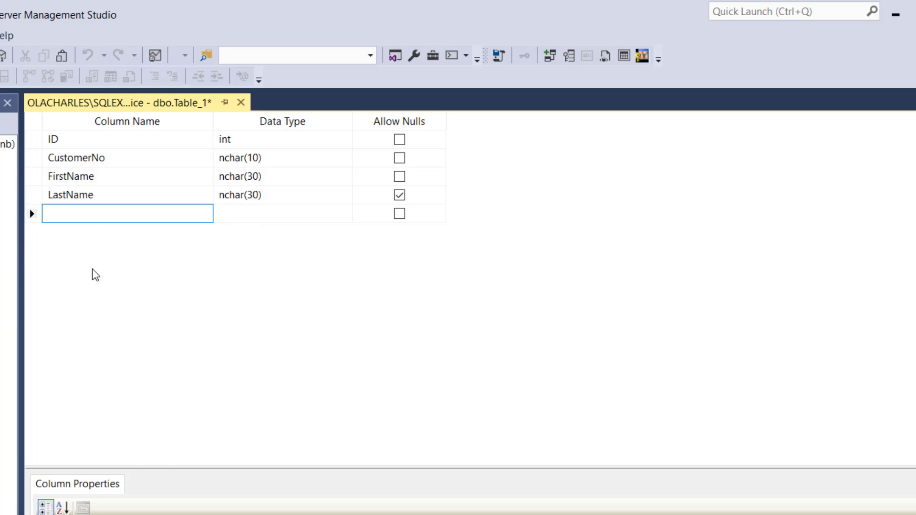
type("Gender")
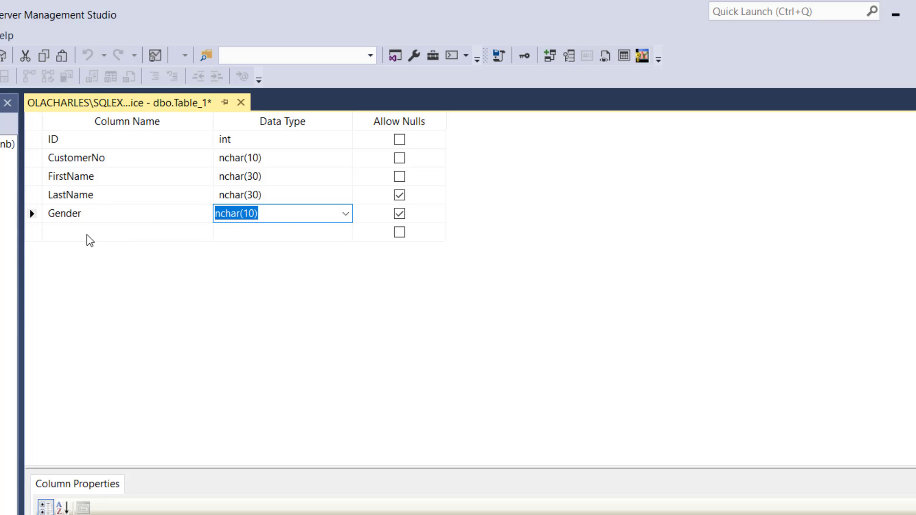
left_click(398, 213)
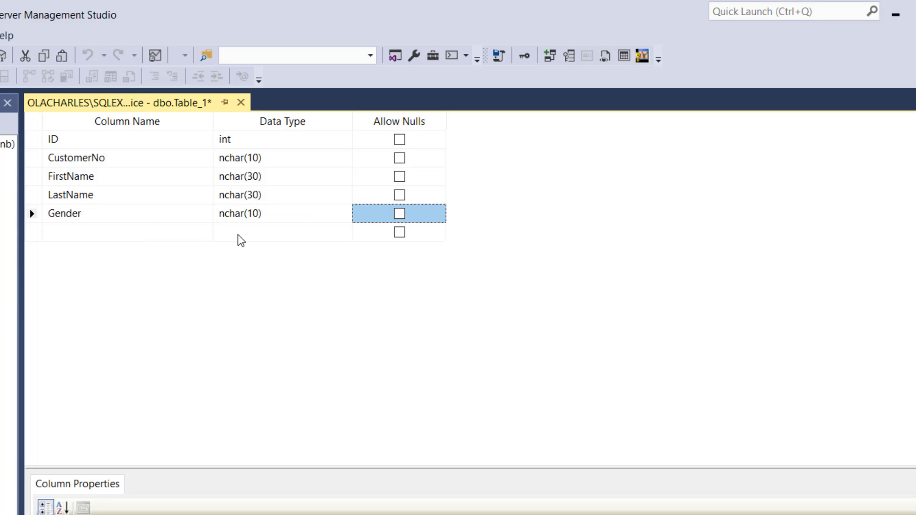
left_click(119, 231)
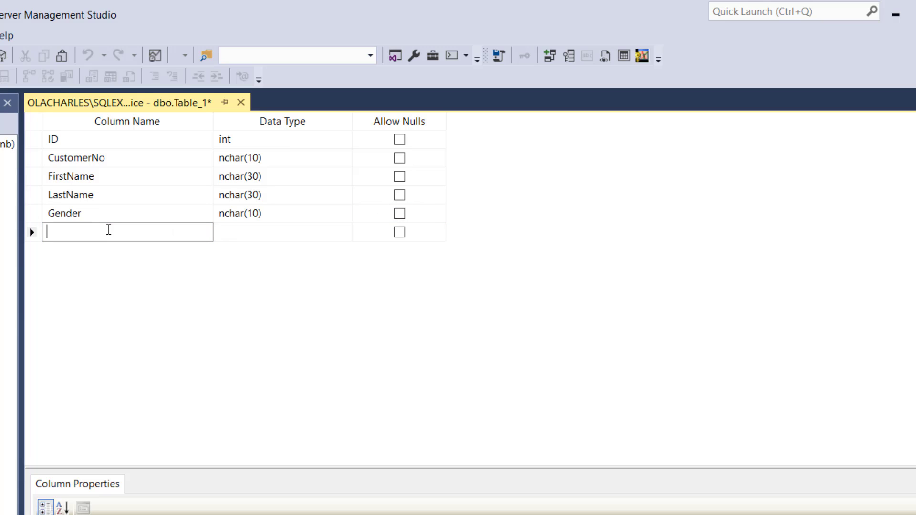
Step: Name the next column EmailAddress and browse the data type list
type("E")
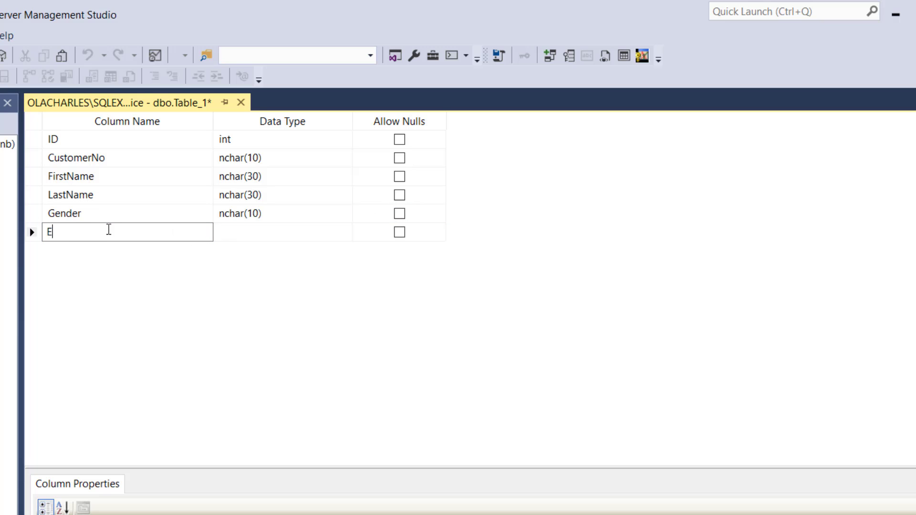
type("mailAddress")
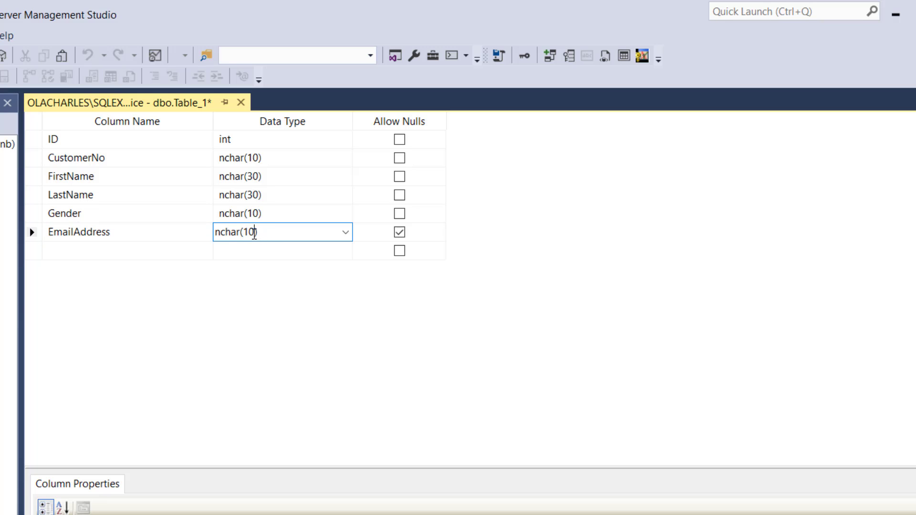
left_click(344, 232)
type("0")
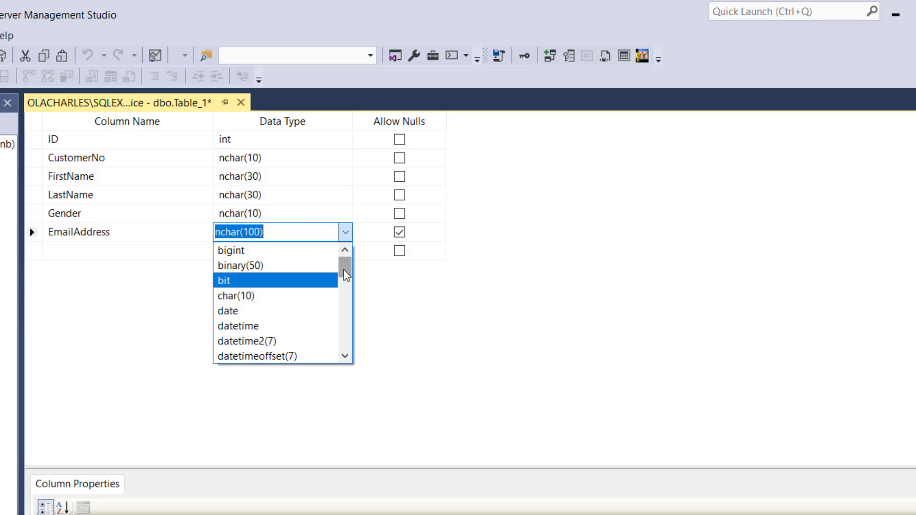
scroll("down", 3)
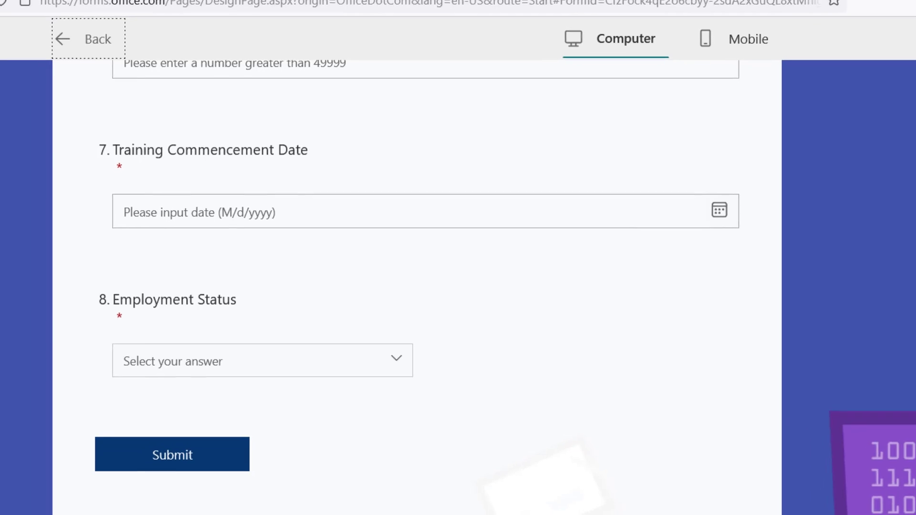
Step: Scroll the Microsoft Forms preview to review its opening questions
scroll("up", 3)
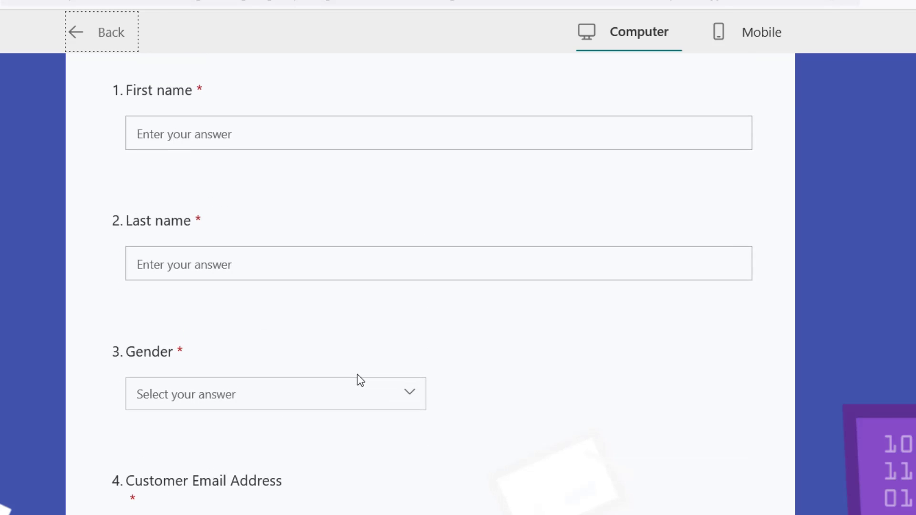
scroll("down", 3)
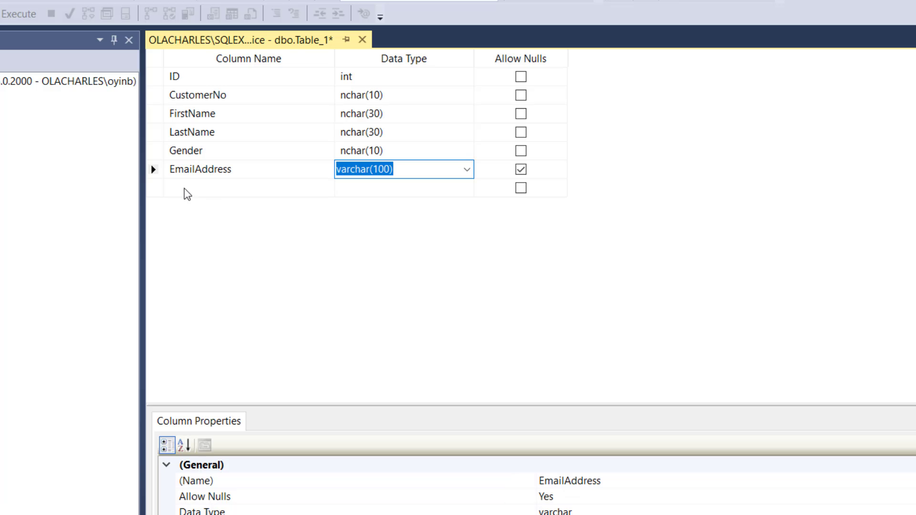
Step: Add Product and AmountPaid columns, with AmountPaid typed as float
type("Prod")
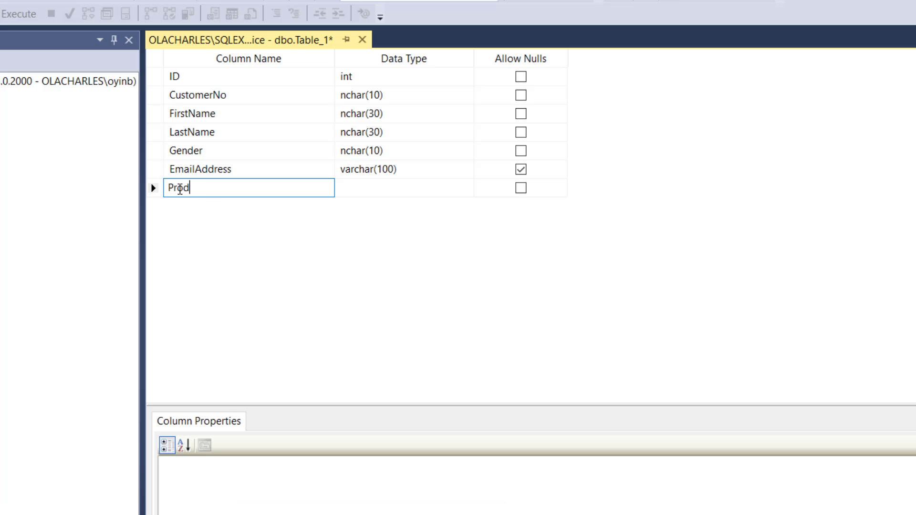
type("ucts")
left_click(404, 187)
type("nchar(20")
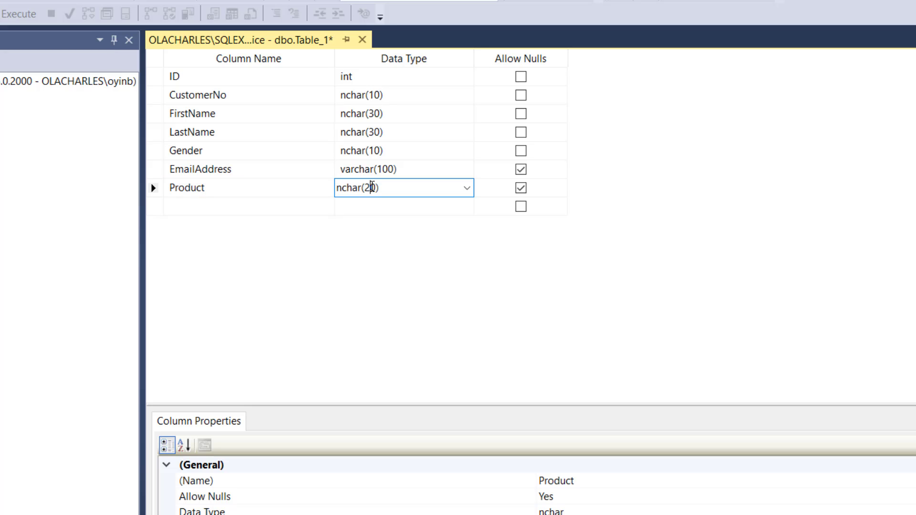
type("AmountPaid")
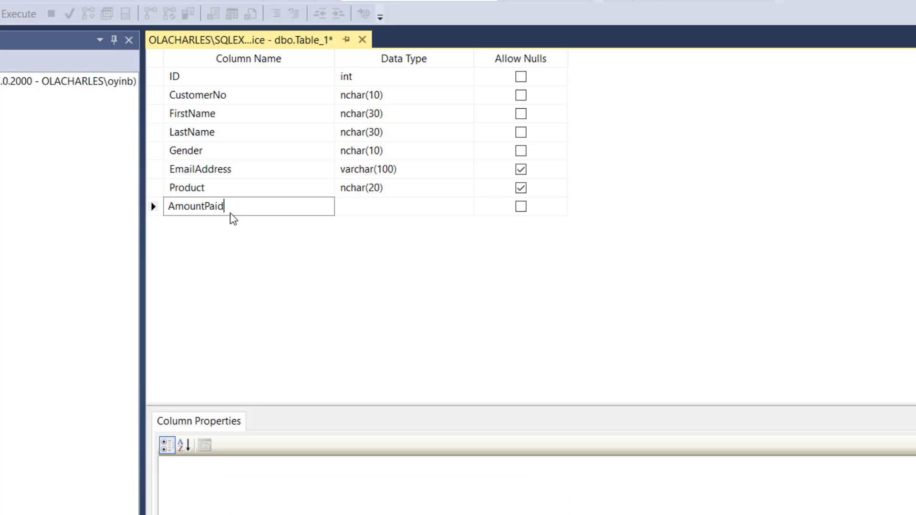
left_click(397, 206)
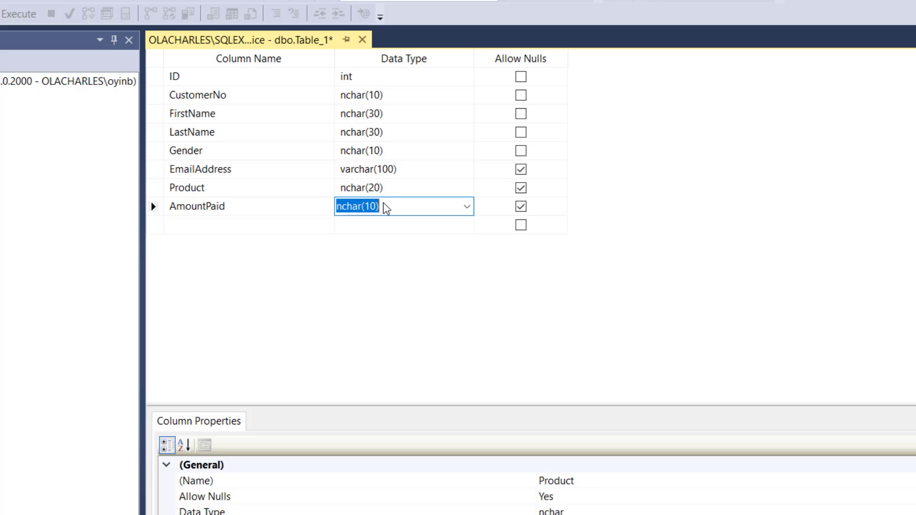
type("char(10)")
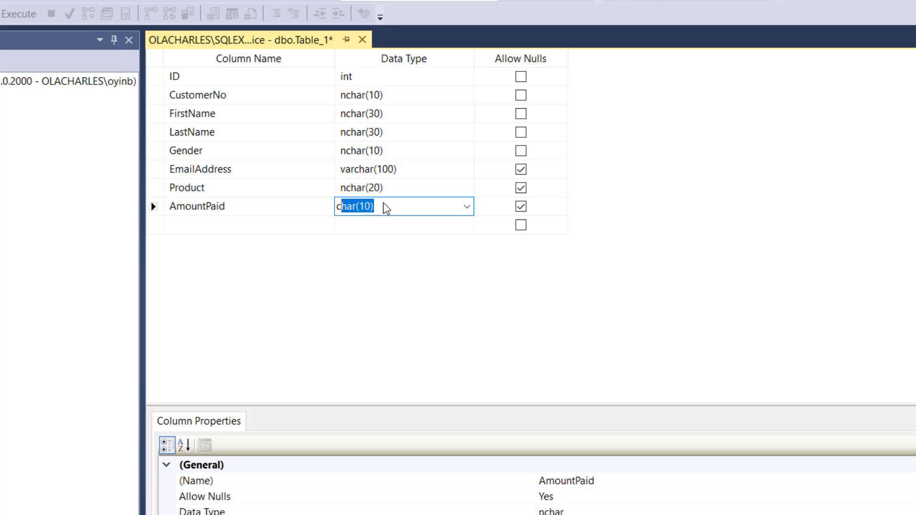
type("image")
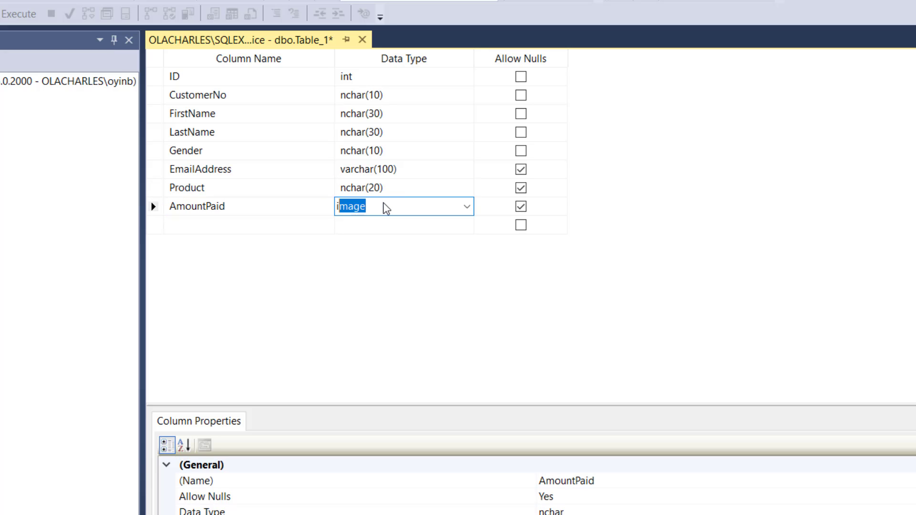
key("Delete")
type("float")
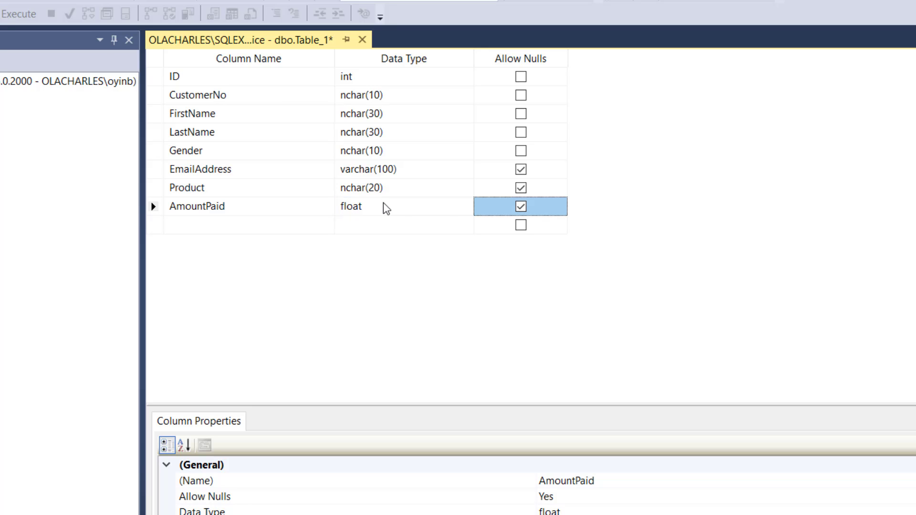
Step: Make EmailAddress and Product disallow nulls
left_click(520, 169)
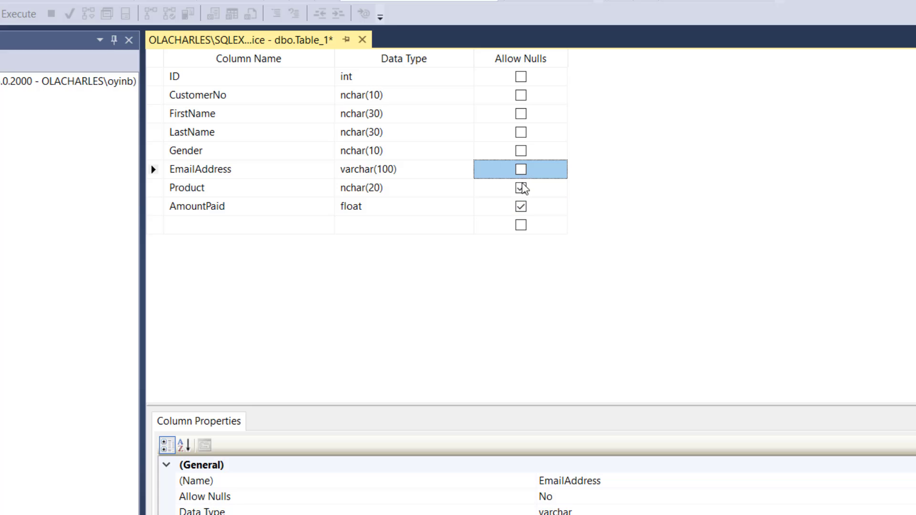
left_click(520, 206)
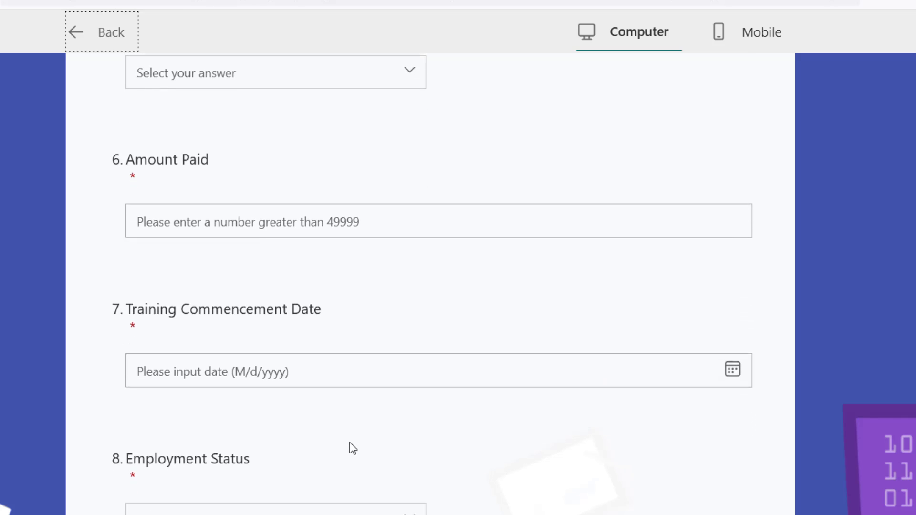
scroll("down", 3)
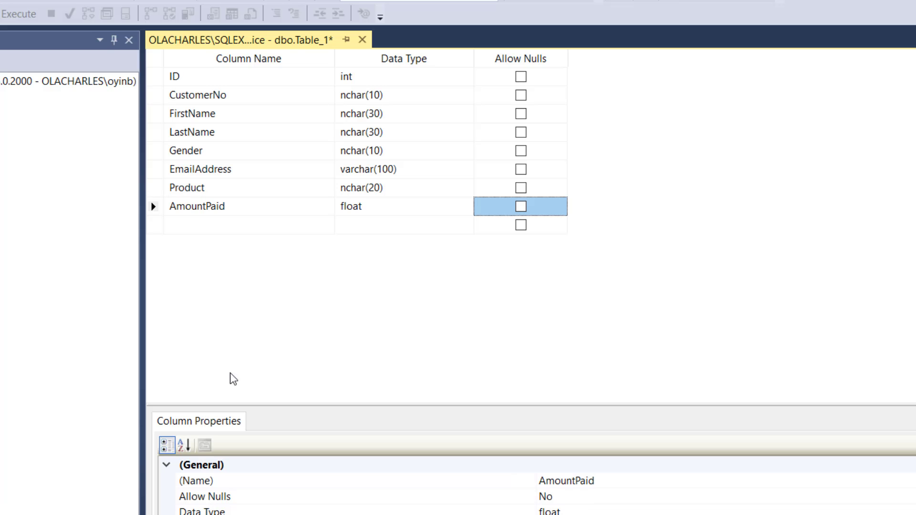
Step: Add an EmploymentStatus column with data type varchar(50)
type("Employmen")
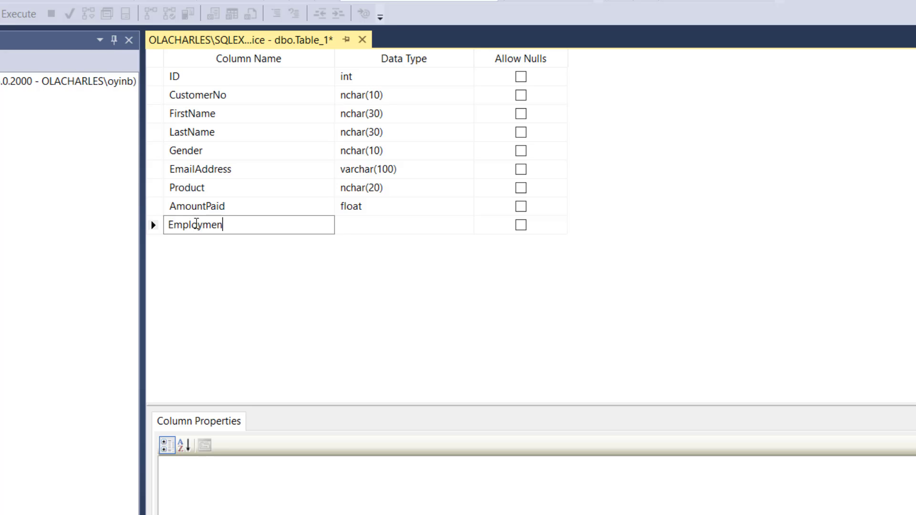
type("tStatus")
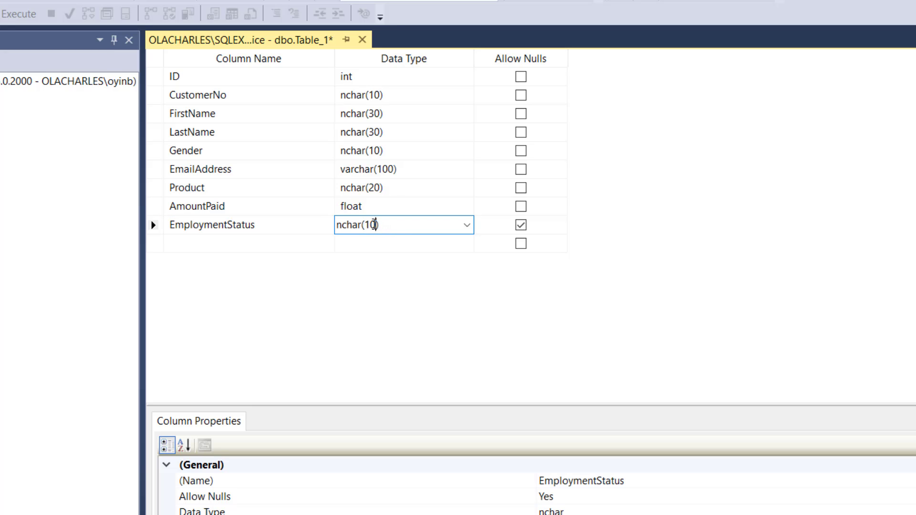
double_click(360, 226)
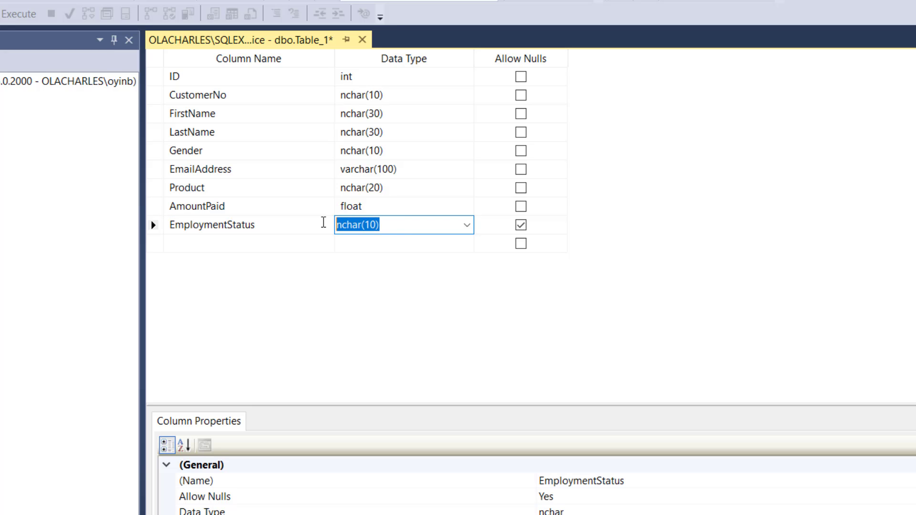
type("varchar(50)")
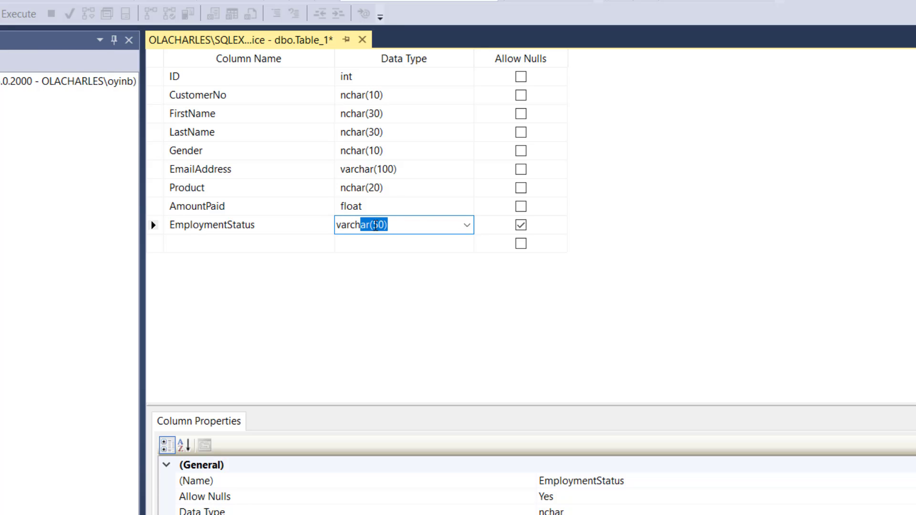
Step: Retype the CustomerNo, FirstName and LastName data types as varchar(50)
left_click(389, 94)
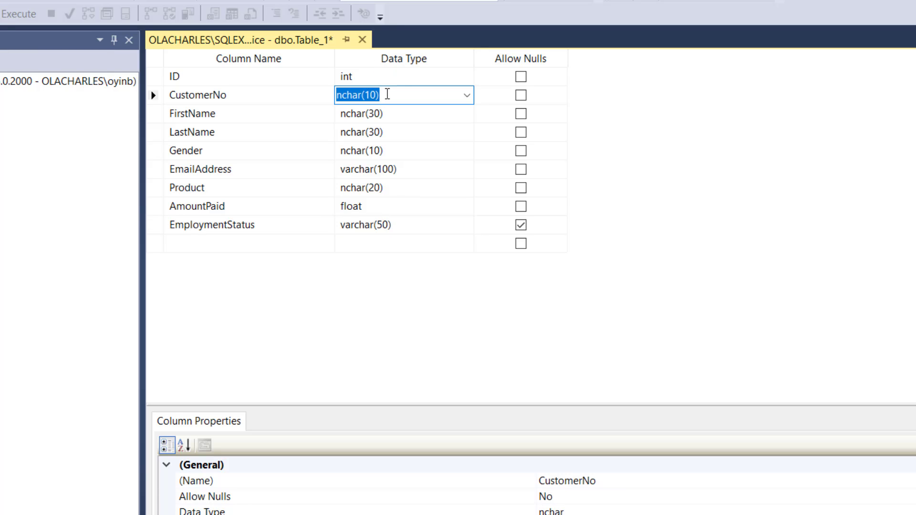
type("varchar(50)")
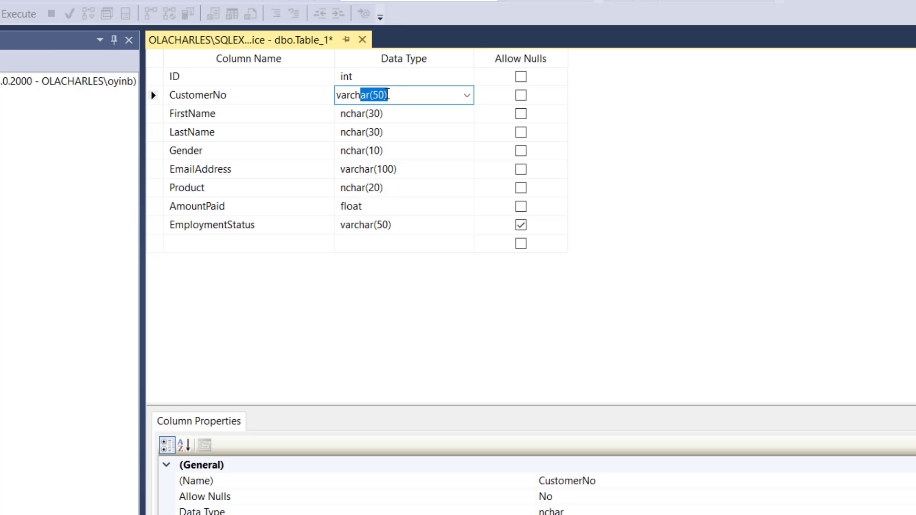
left_click(378, 114)
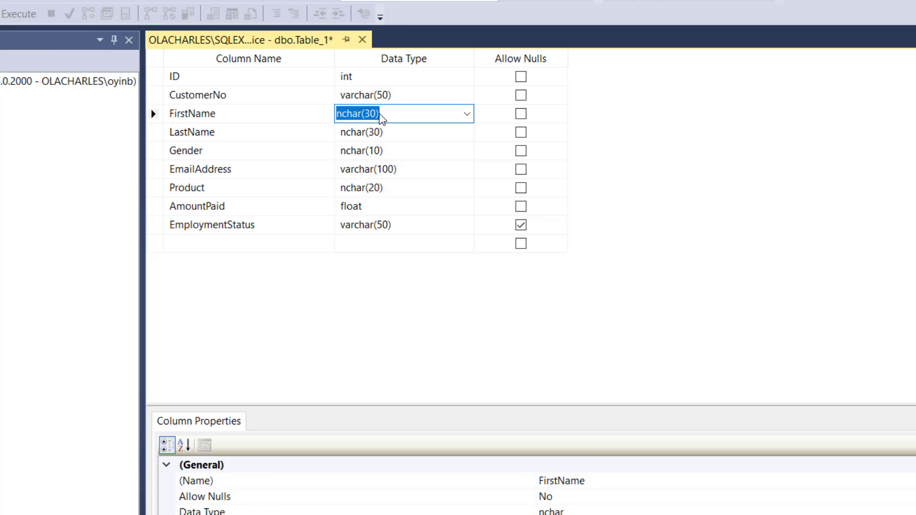
type("varbinary(50)")
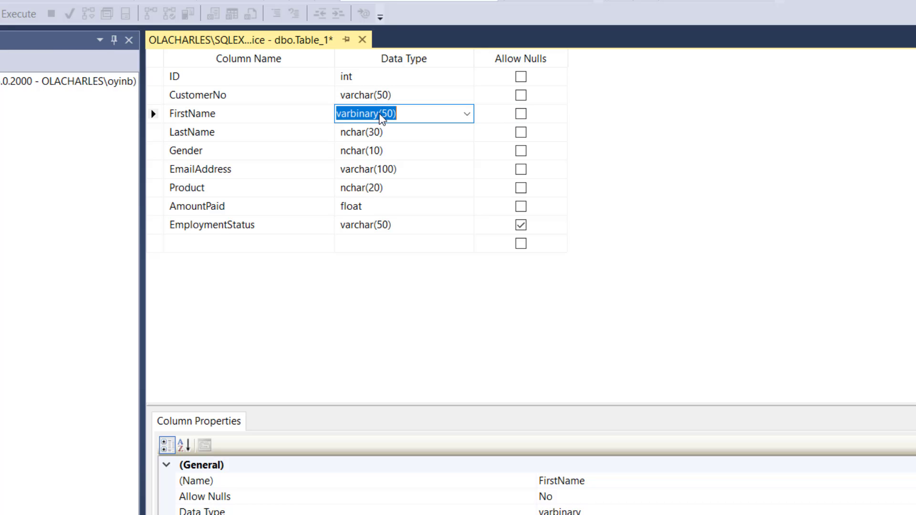
type("varcg")
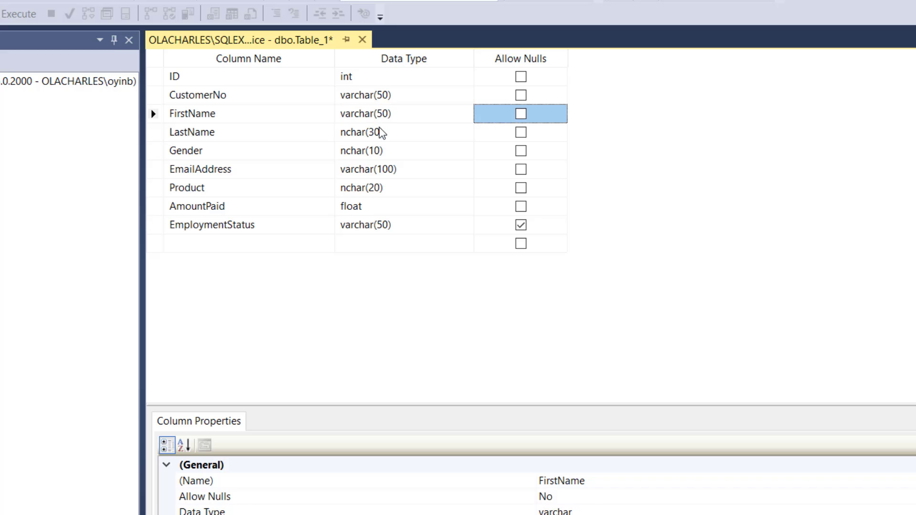
left_click(383, 132)
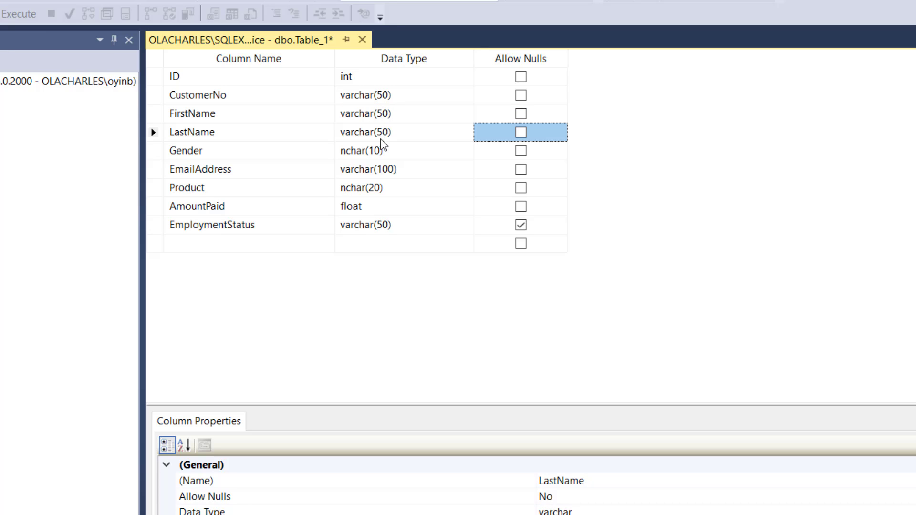
mouse_move(372, 158)
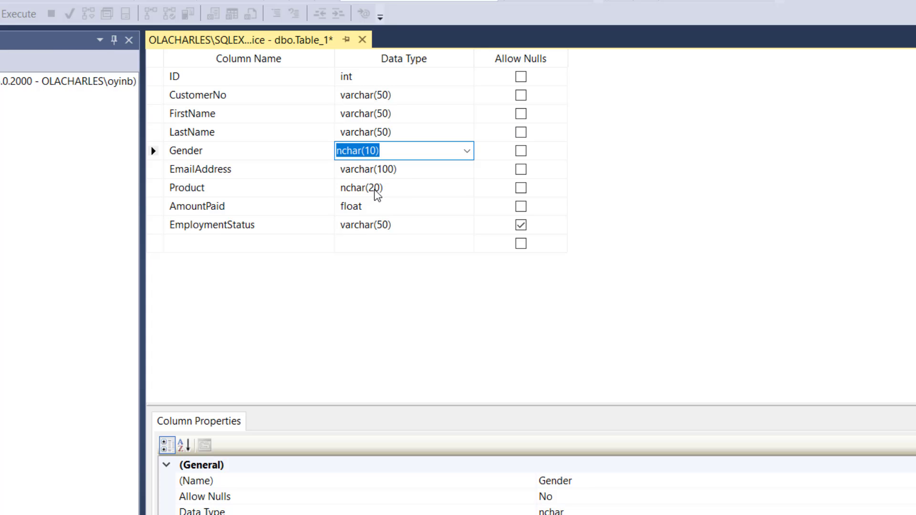
mouse_move(373, 236)
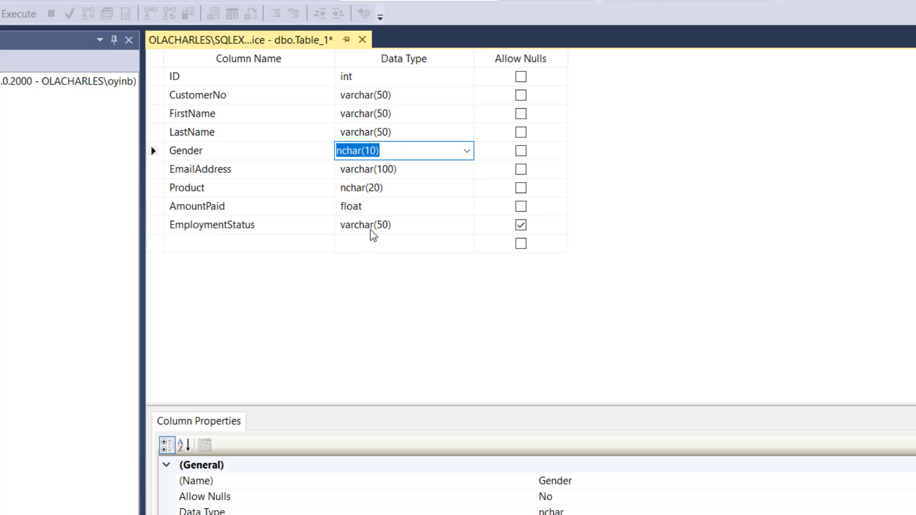
mouse_move(250, 258)
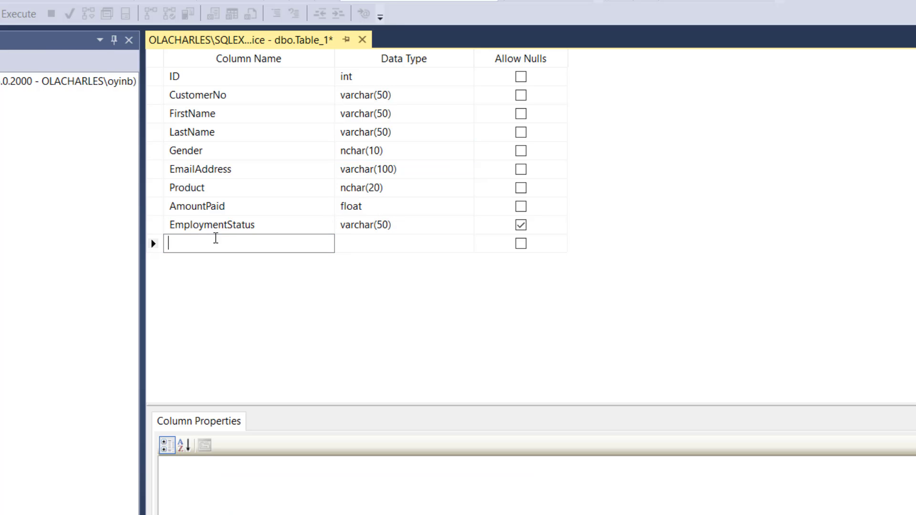
Step: Add a non-nullable TrainingDate column of type date
type("Training")
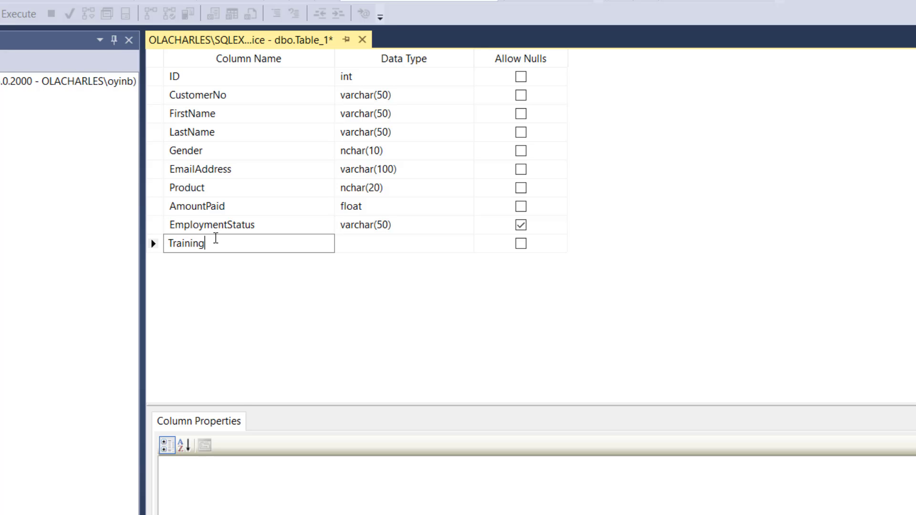
left_click(378, 243)
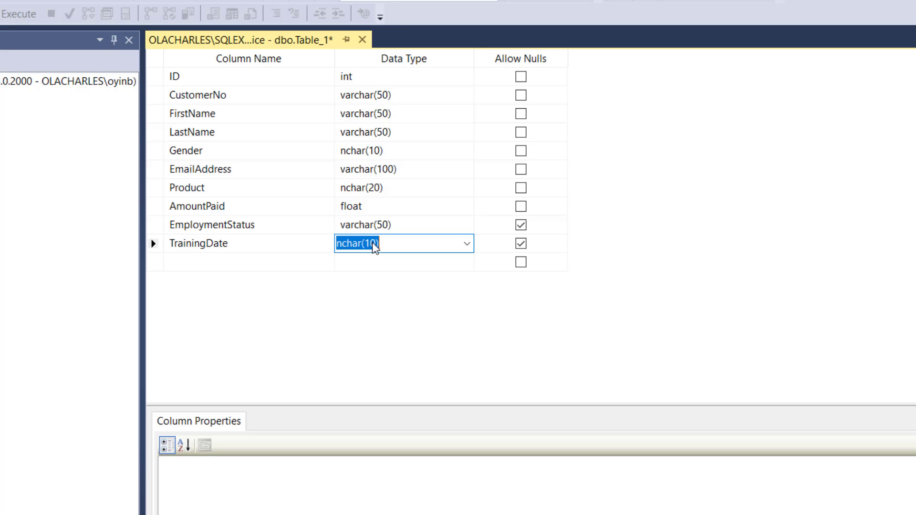
type("date")
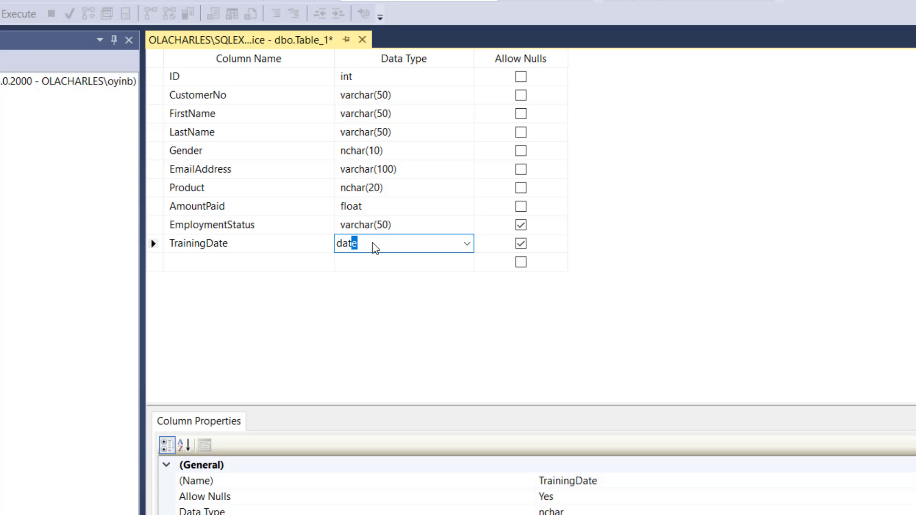
left_click(521, 243)
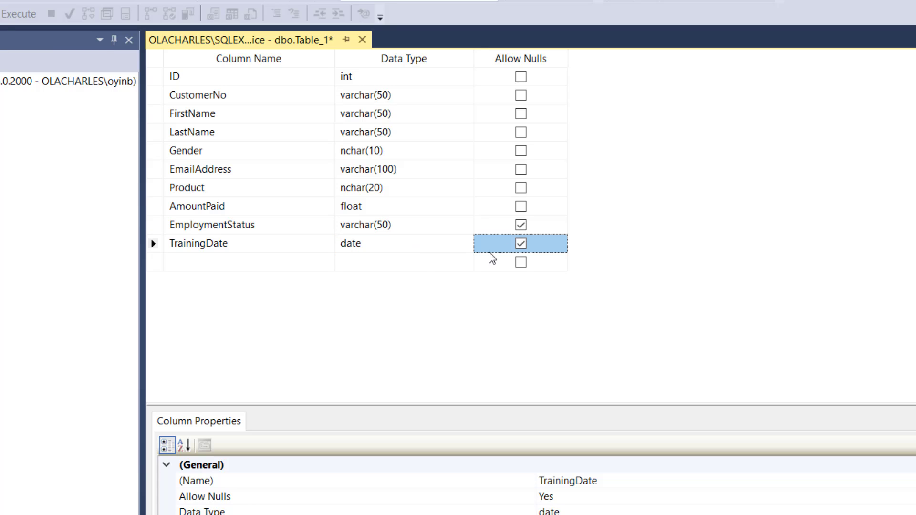
left_click(520, 224)
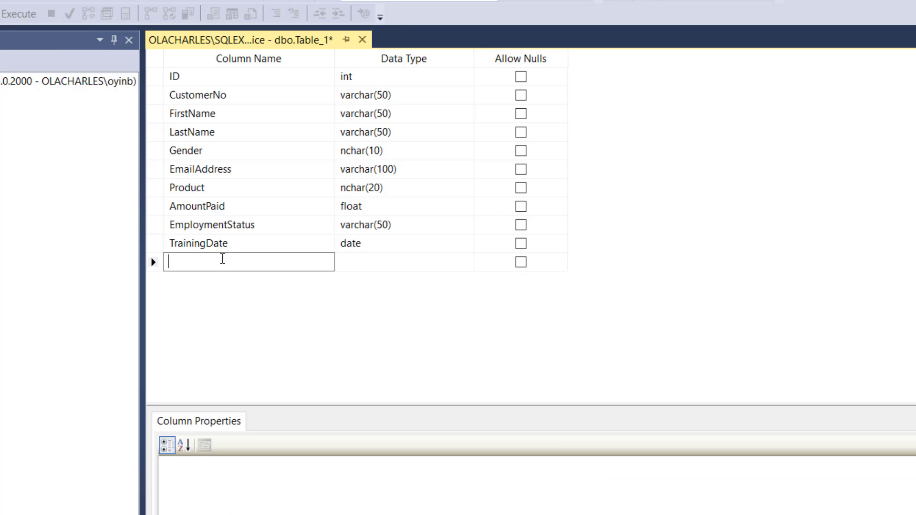
Step: Add a DateCreated datetime column with default SYSDATETIME(), disallowing nulls
type("DateC")
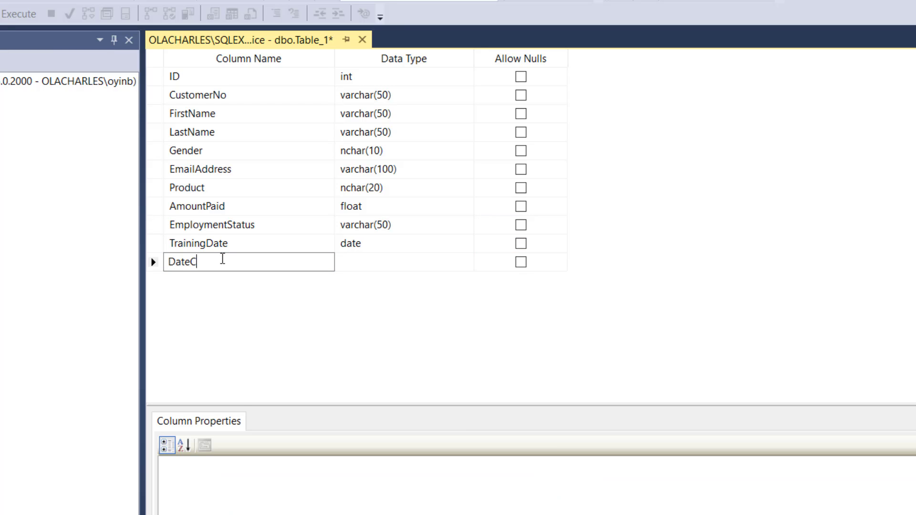
type("reated")
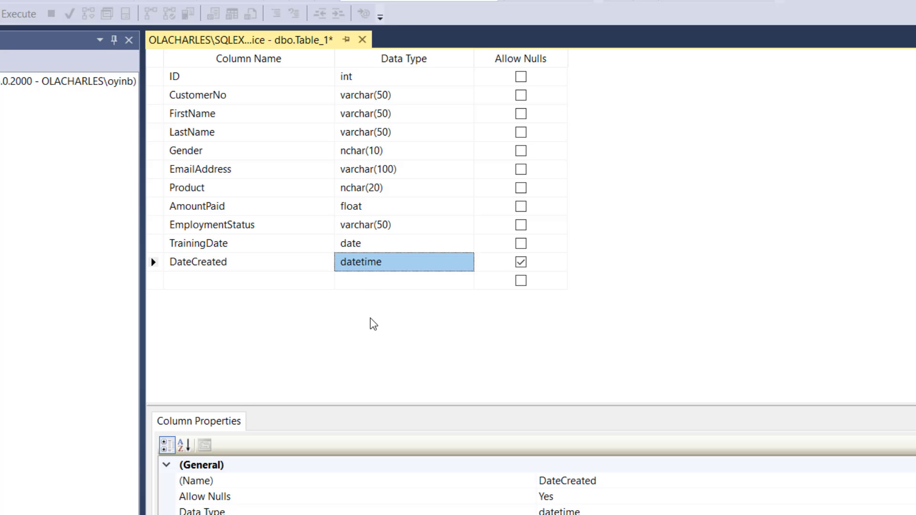
mouse_move(364, 505)
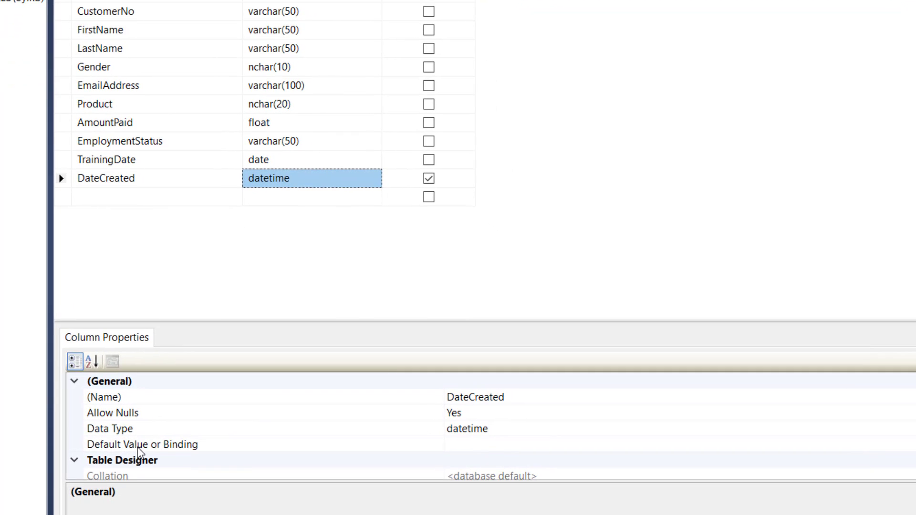
left_click(143, 444)
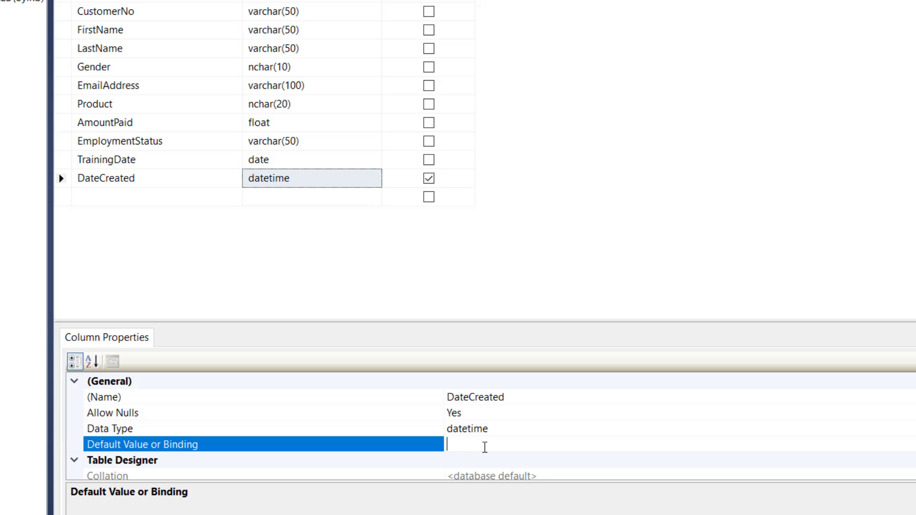
type("SYSDATETIME(")
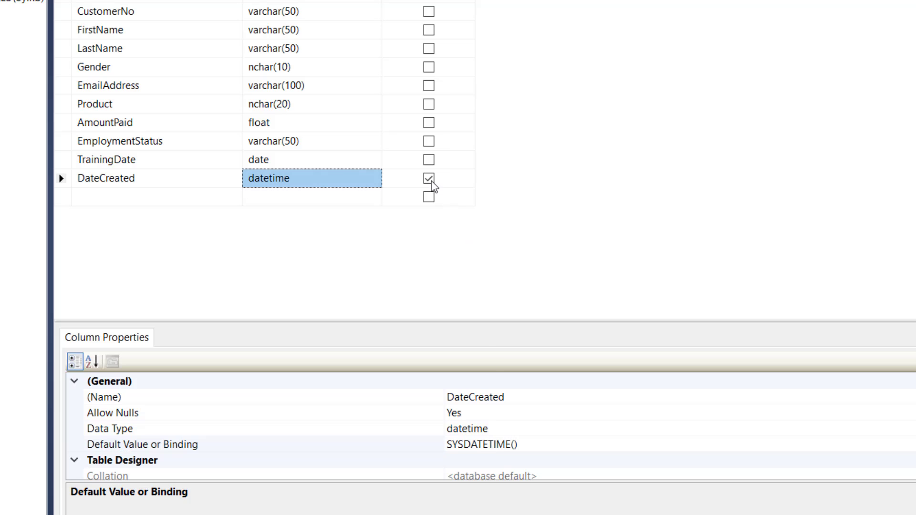
left_click(429, 178)
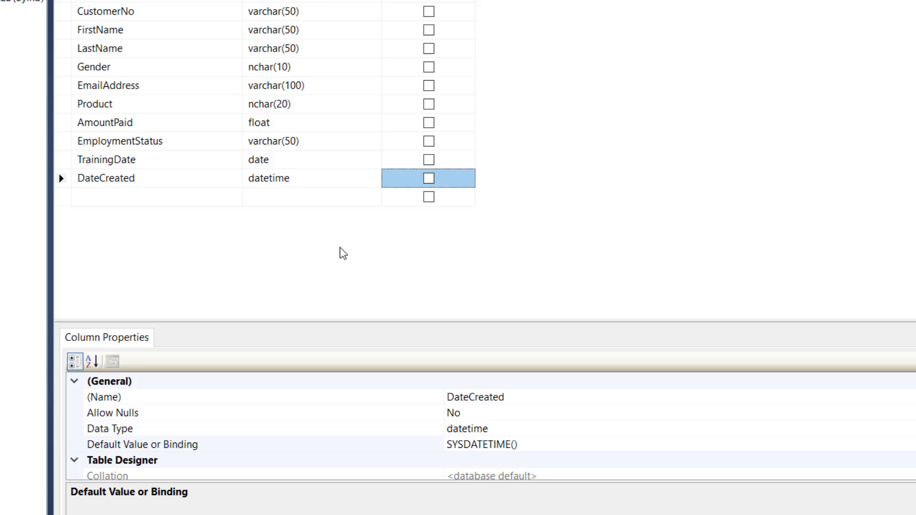
mouse_move(200, 186)
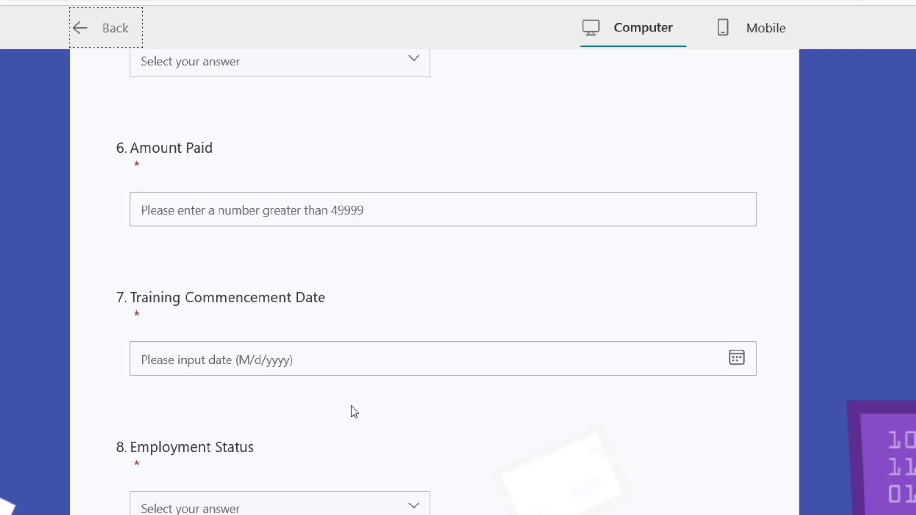
scroll("up", 3)
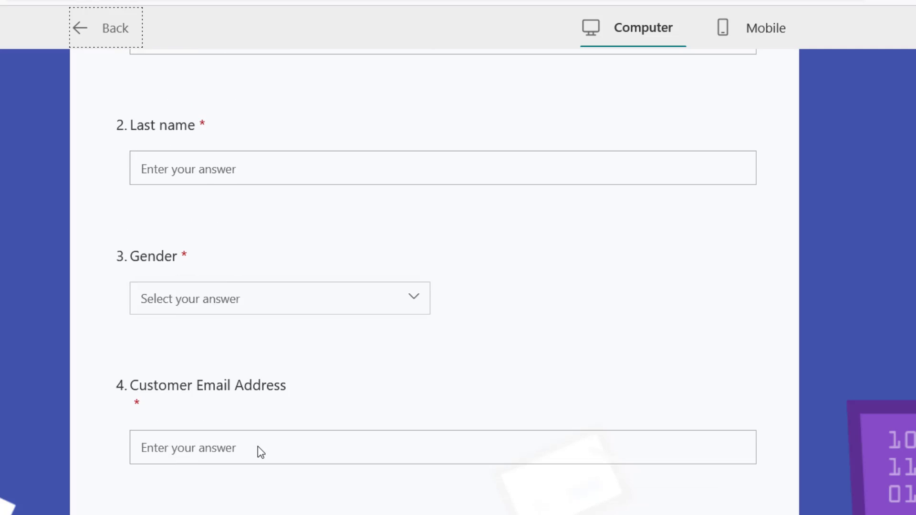
scroll("down", 3)
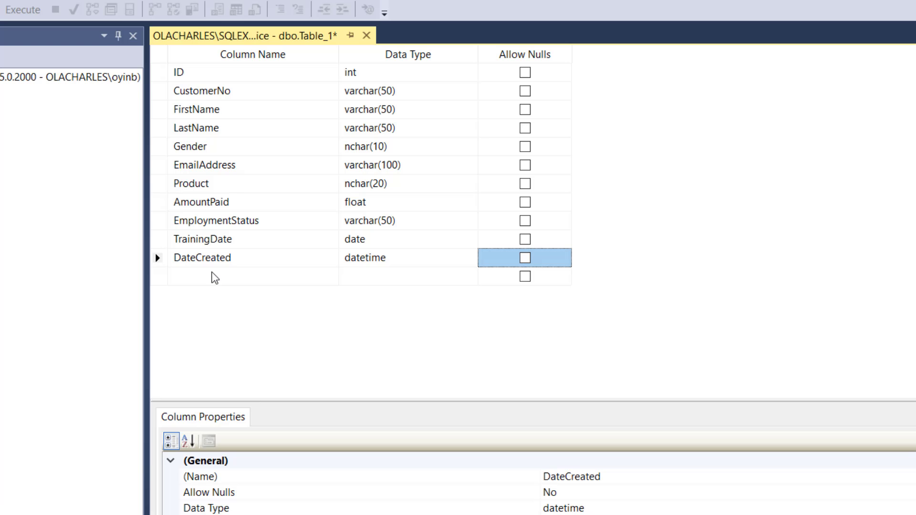
Step: Add TrainingStatus and EmployeeName columns, each typed varchar(50)
type("Train")
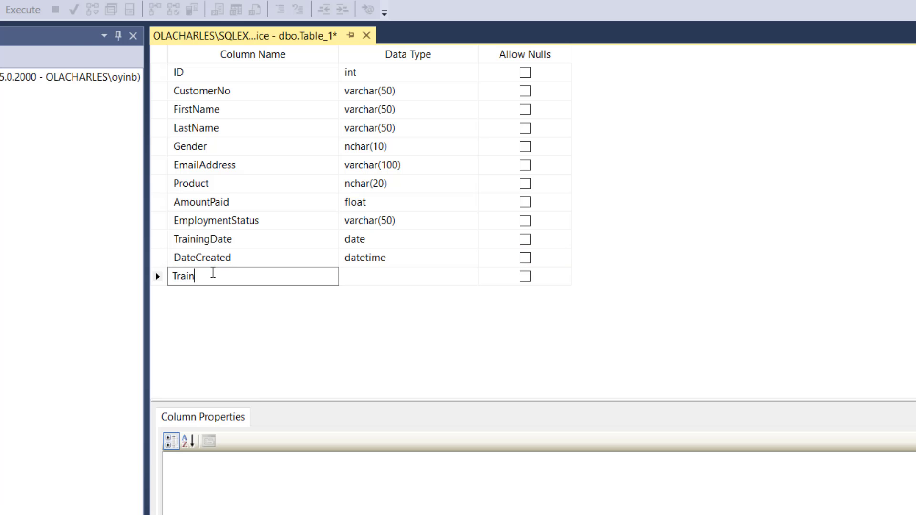
type("ing")
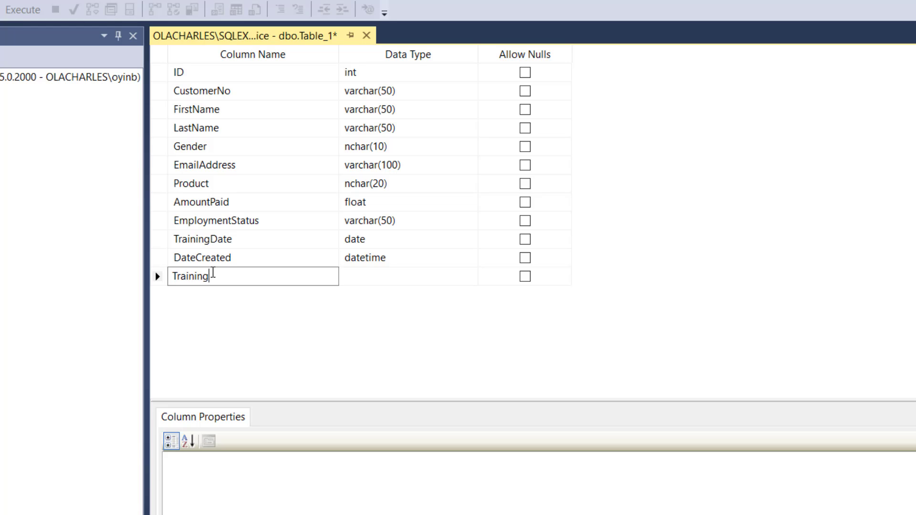
type("STa")
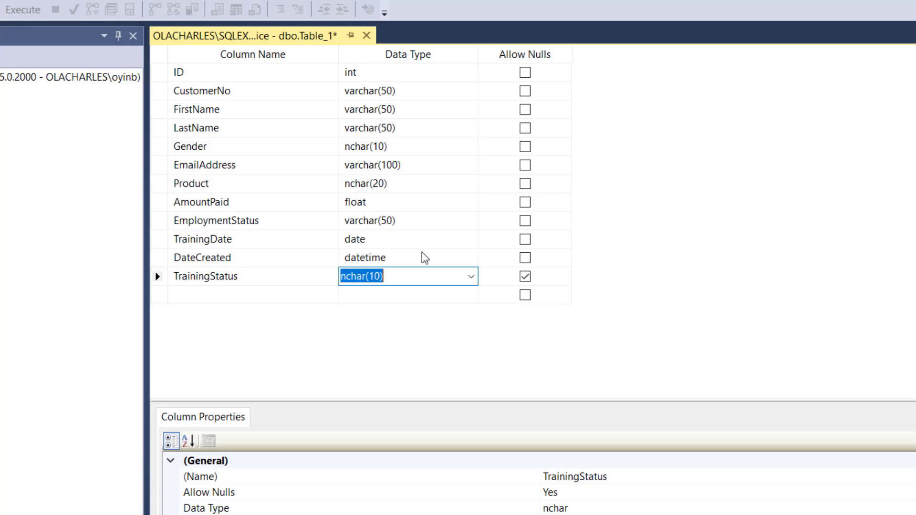
type("varchar(50)")
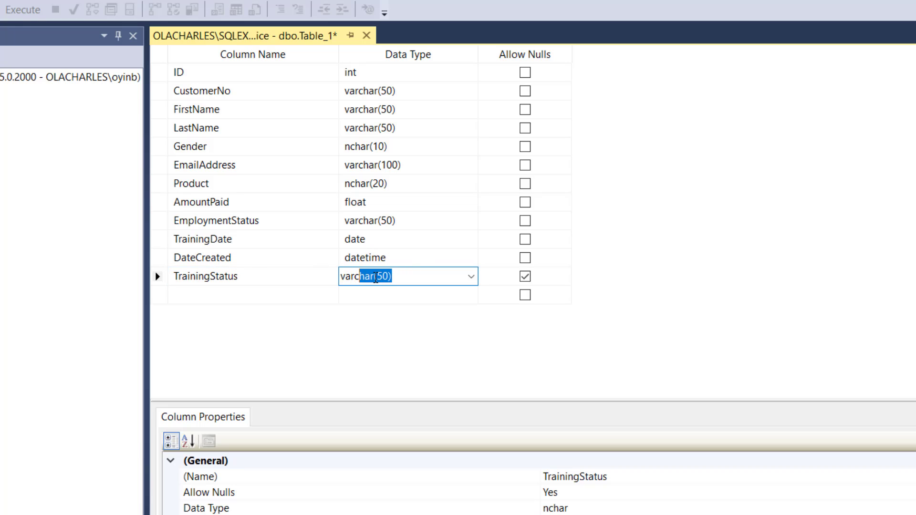
left_click(525, 276)
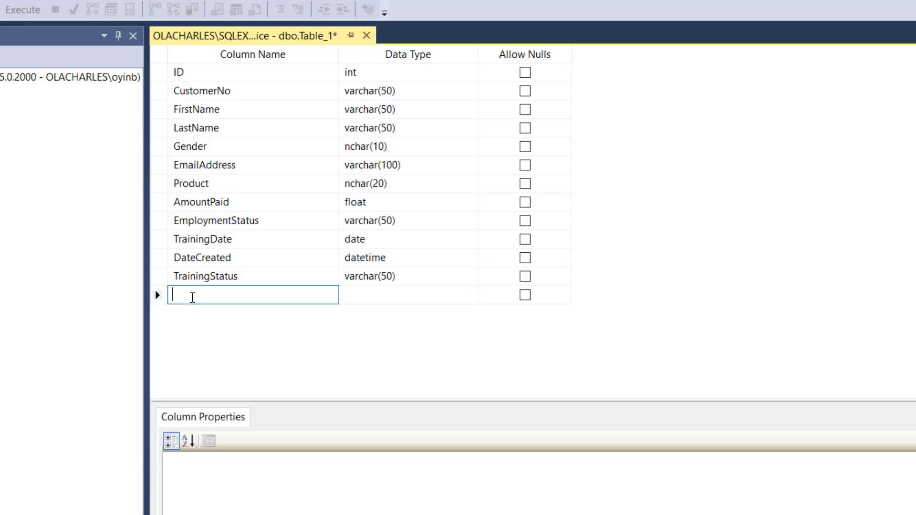
type("EmployeeName")
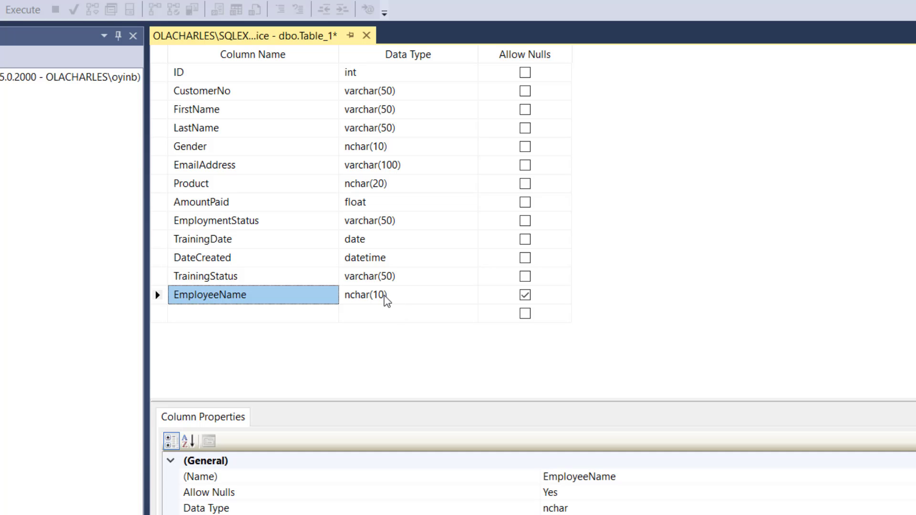
left_click(407, 294)
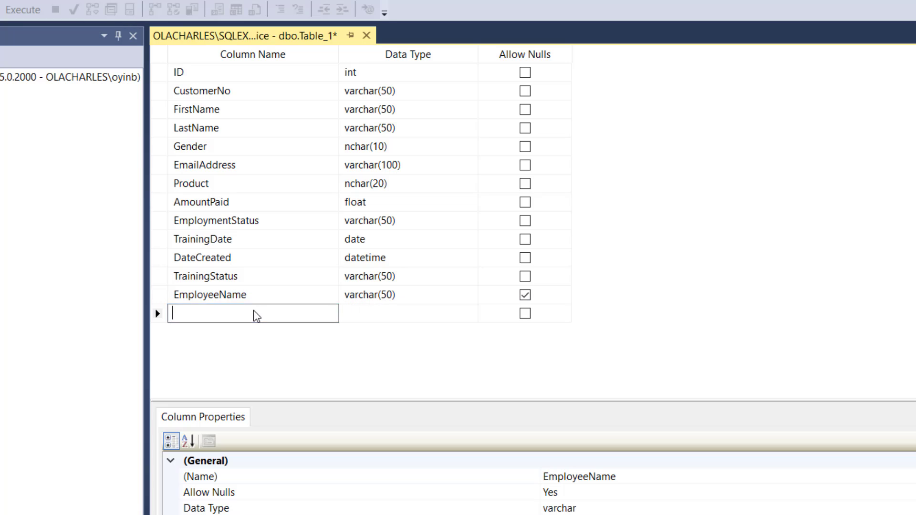
Step: Add a varchar(50) EmployeeEmail column and make EmployeeName and EmployeeEmail non-nullable
type("EmailE")
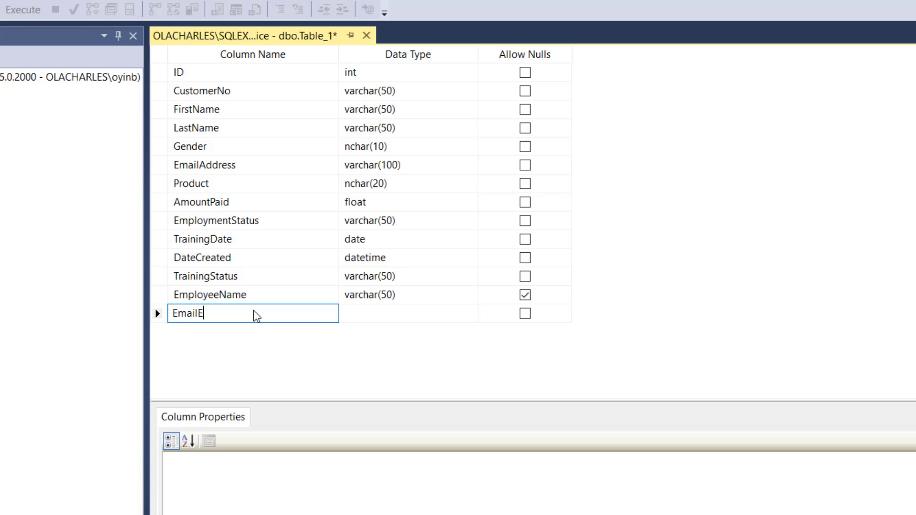
type("mail")
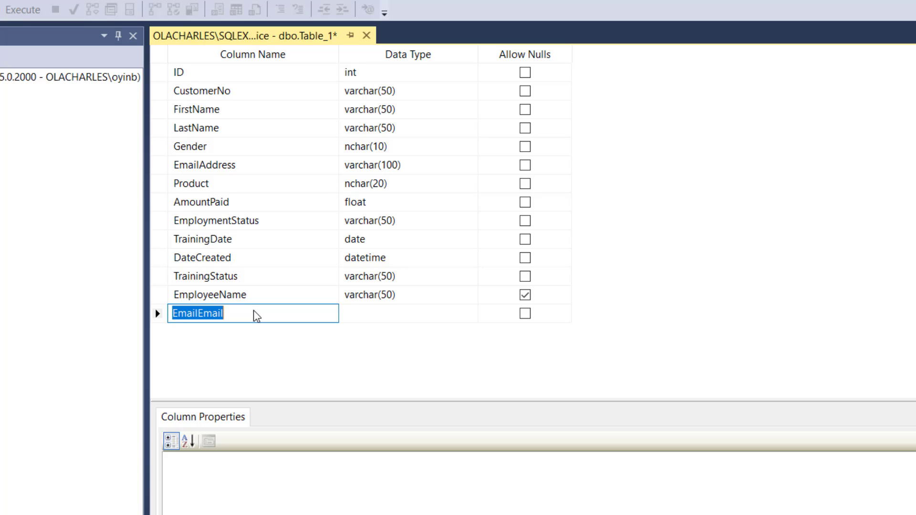
type("Employee")
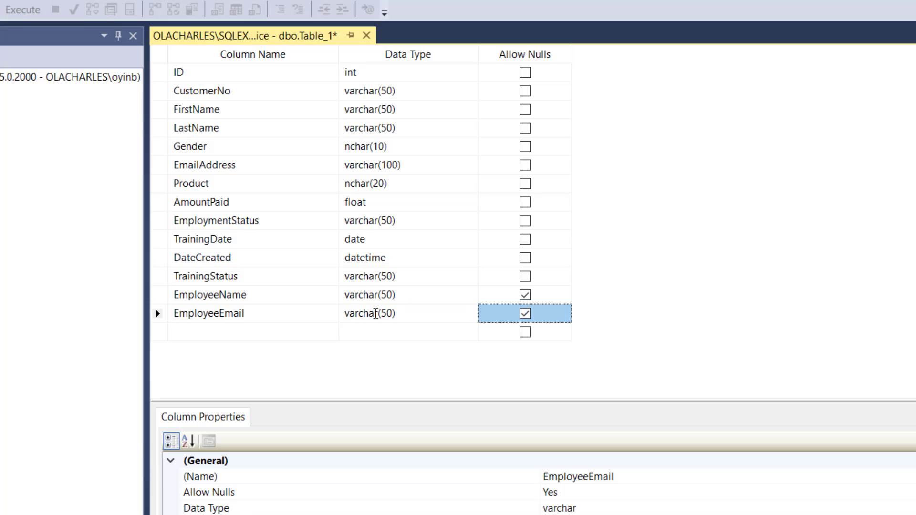
mouse_move(213, 269)
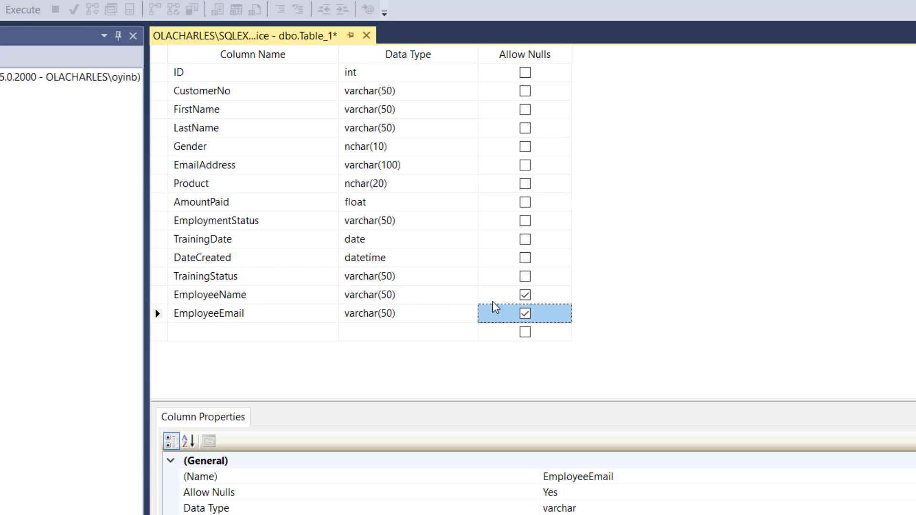
left_click(524, 313)
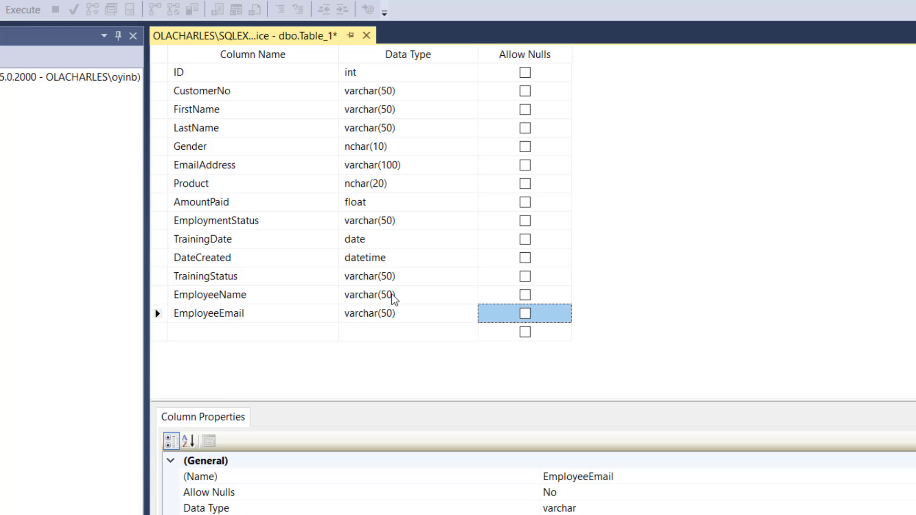
mouse_move(246, 226)
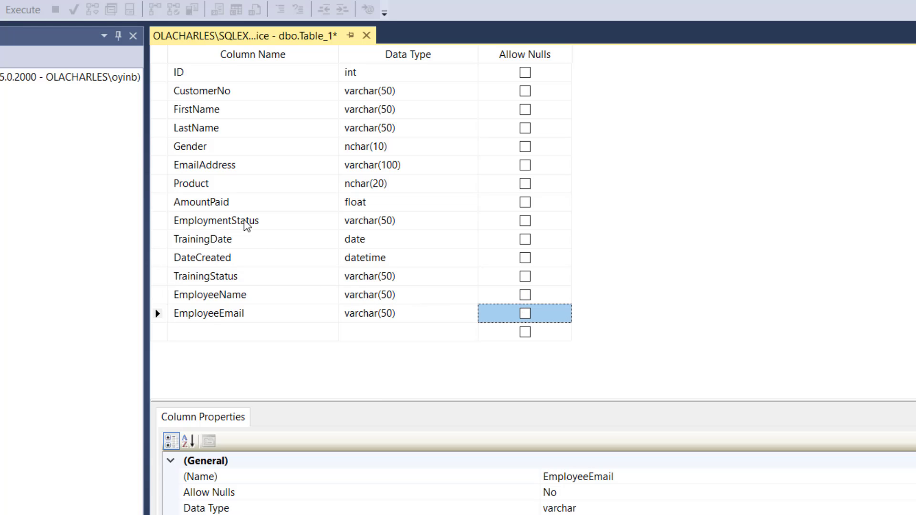
mouse_move(219, 109)
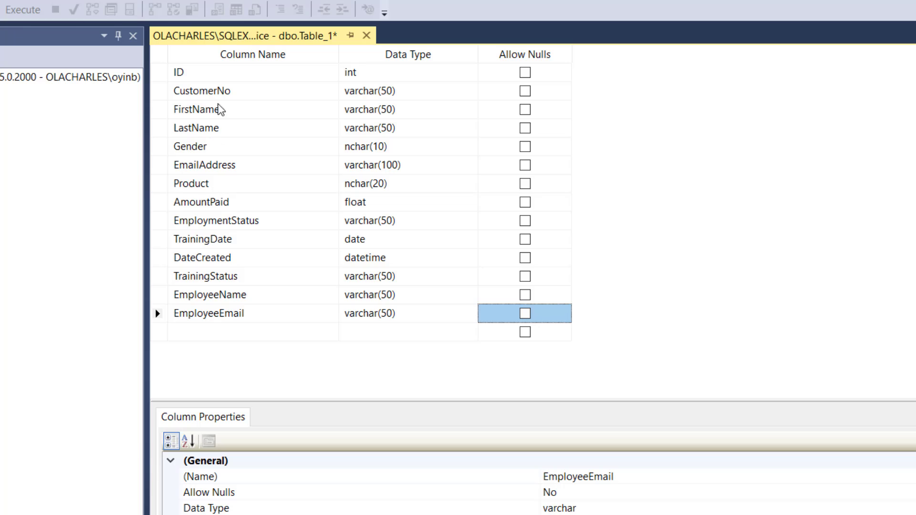
mouse_move(527, 80)
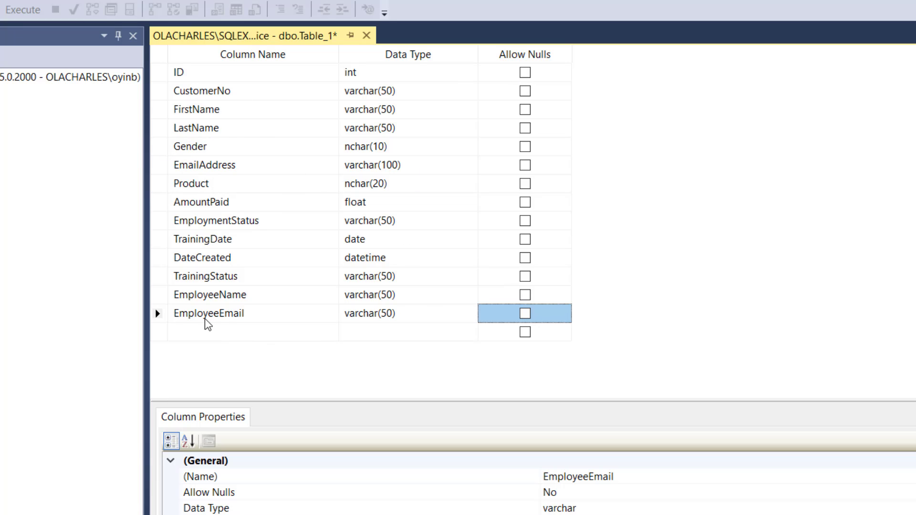
mouse_move(201, 261)
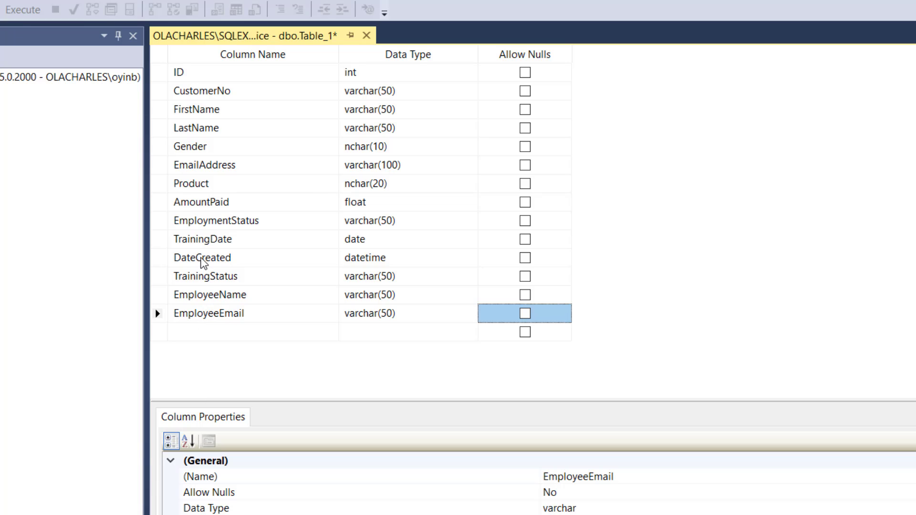
mouse_move(262, 257)
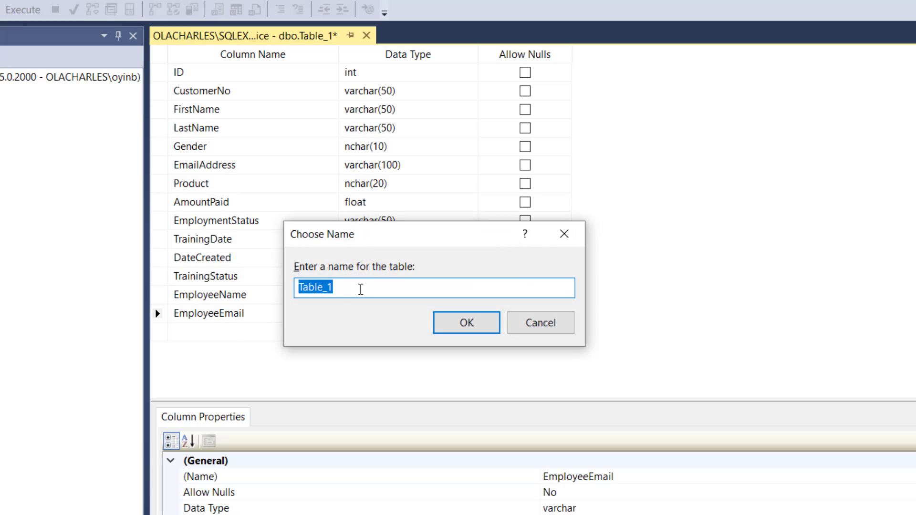
Step: Save the table under the name SalesOrder
type("Sales")
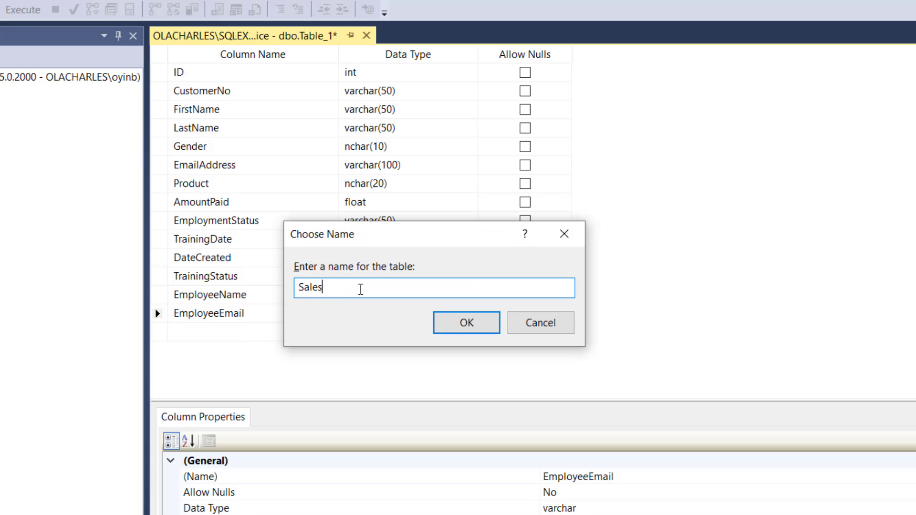
type("P")
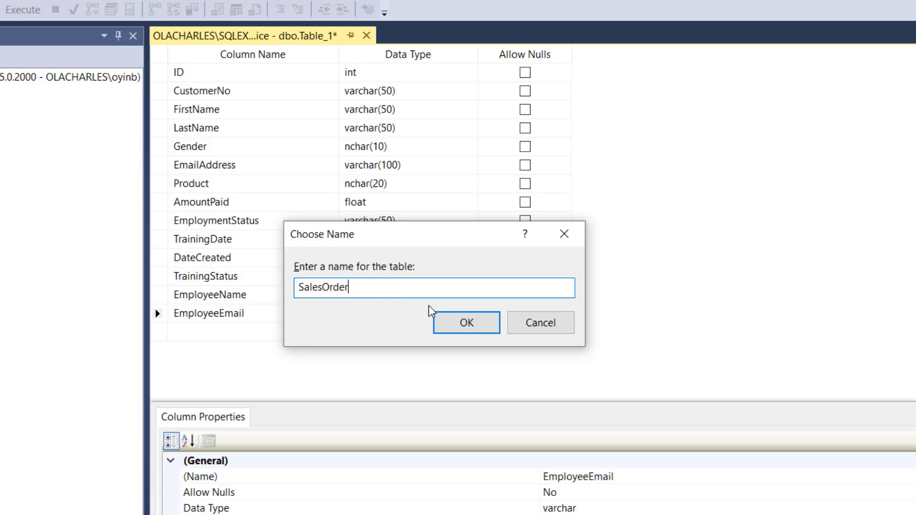
left_click(466, 323)
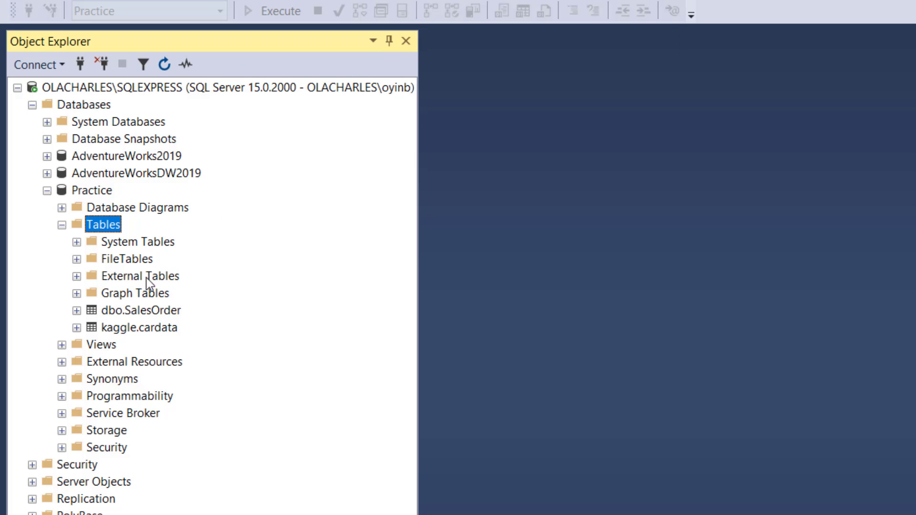
Step: Run Select Top 1000 Rows on dbo.SalesOrder, showing empty results
right_click(140, 310)
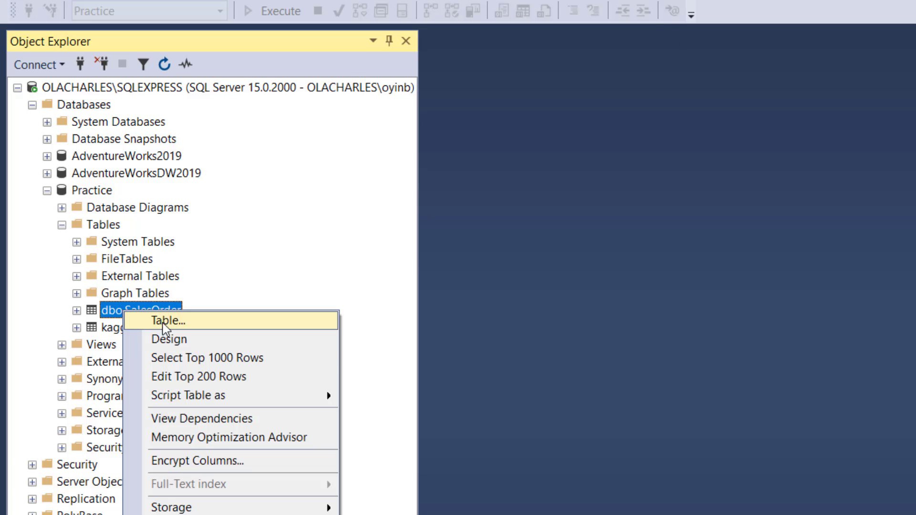
left_click(204, 358)
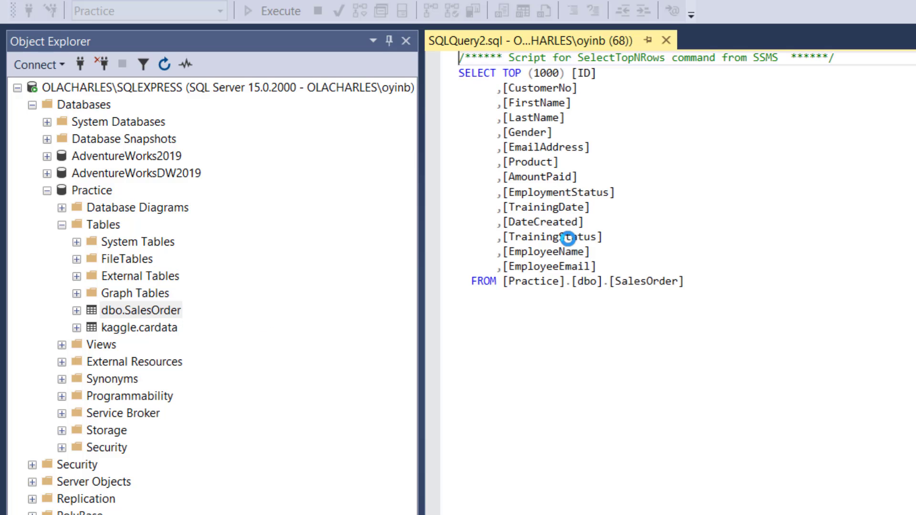
left_click(254, 10)
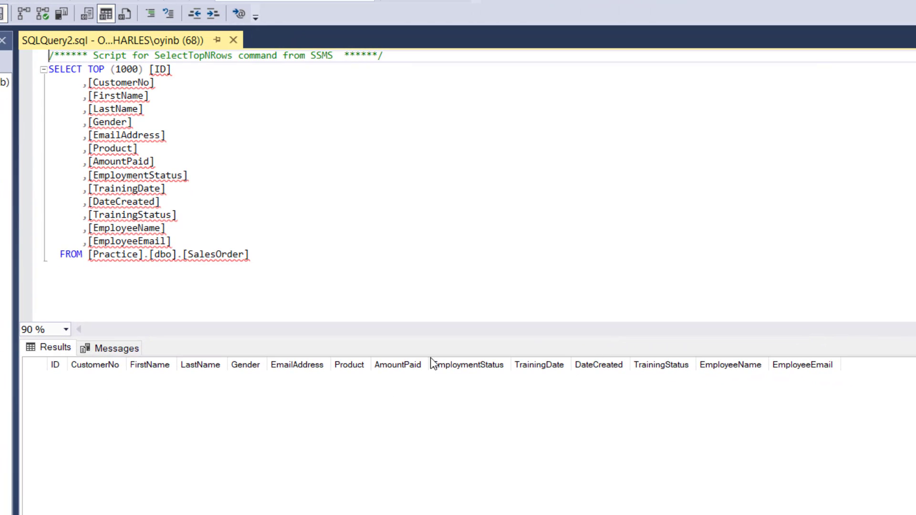
mouse_move(737, 382)
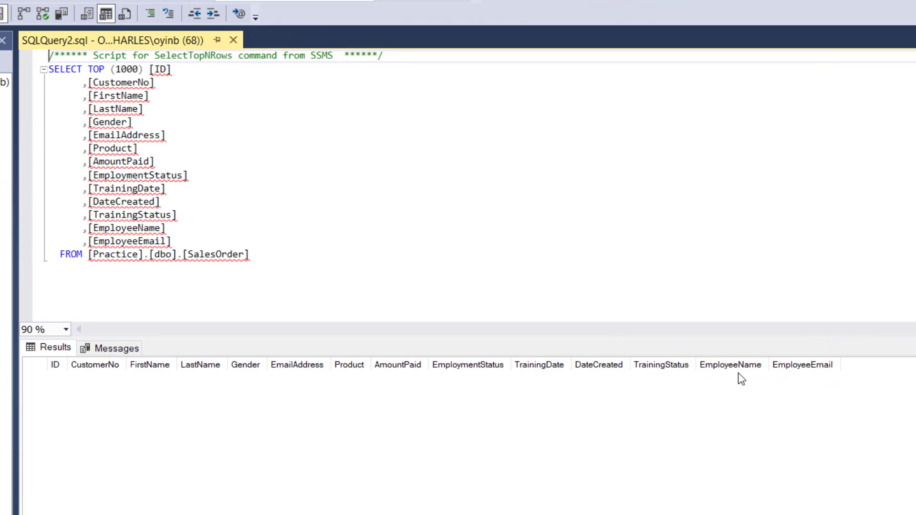